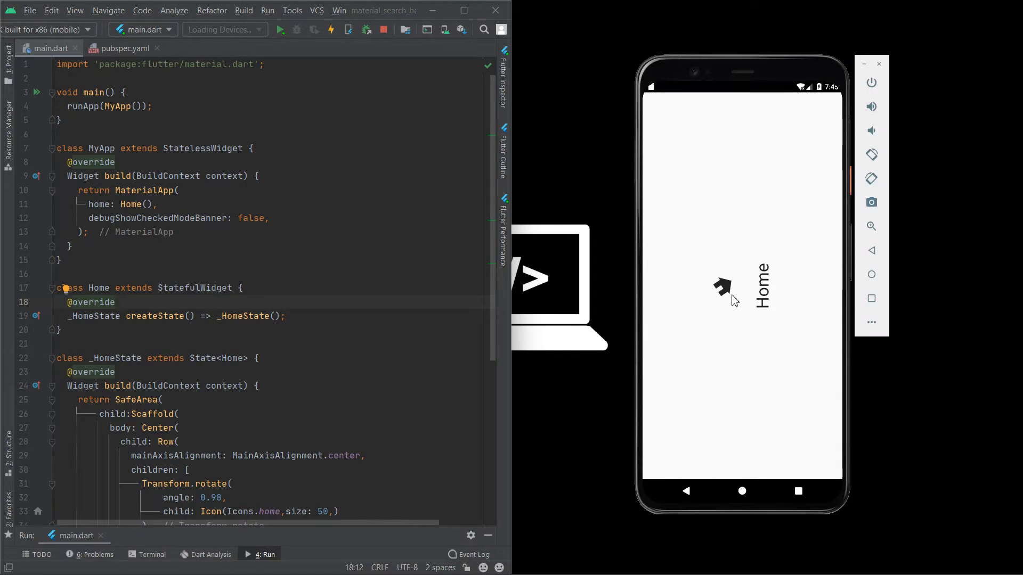
Step: Clear main.dart of the old code, leaving only the material import and blank lines below it
{"action": "scroll", "scroll_direction": "down", "scroll_amount": 3}
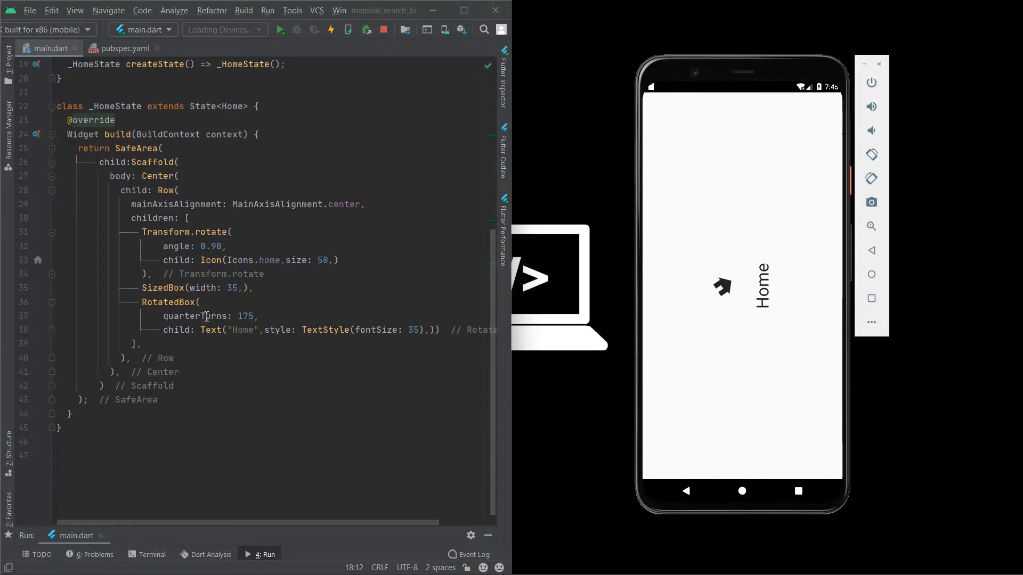
{"action": "scroll", "scroll_direction": "up", "scroll_amount": 3}
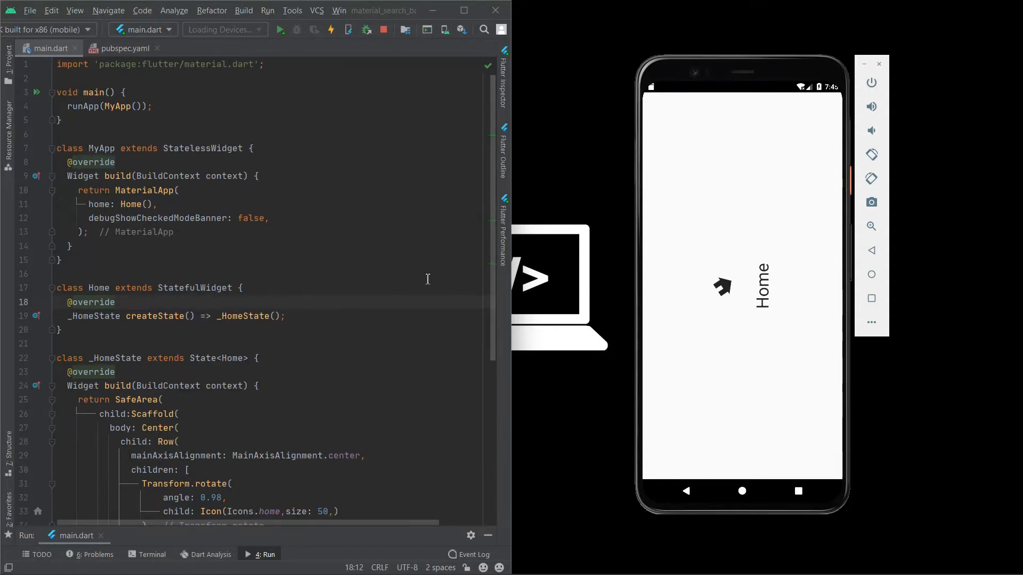
{"action": "mouse_move", "coordinate": [796, 318]}
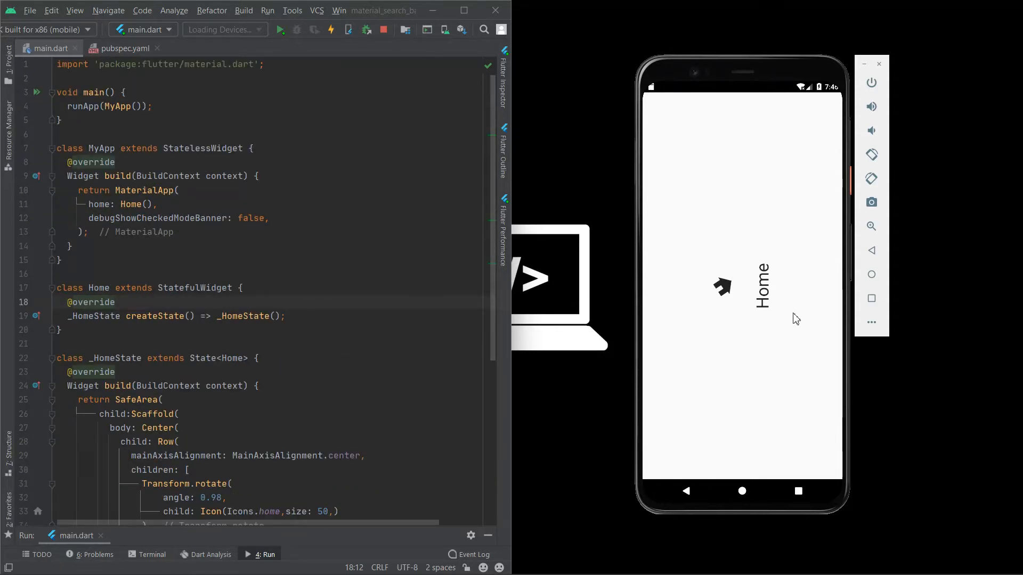
{"action": "mouse_move", "coordinate": [755, 308]}
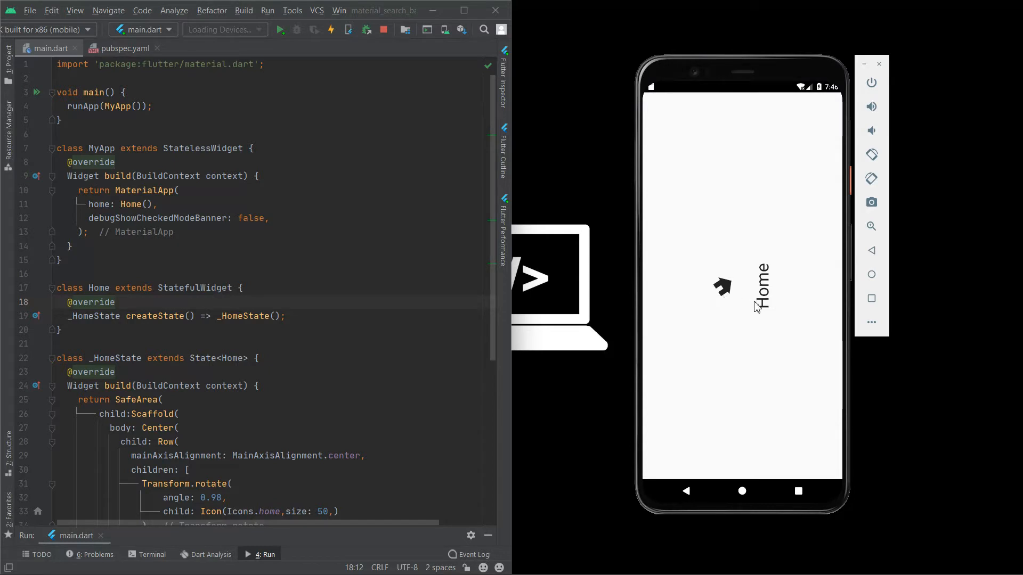
{"action": "mouse_move", "coordinate": [426, 285]}
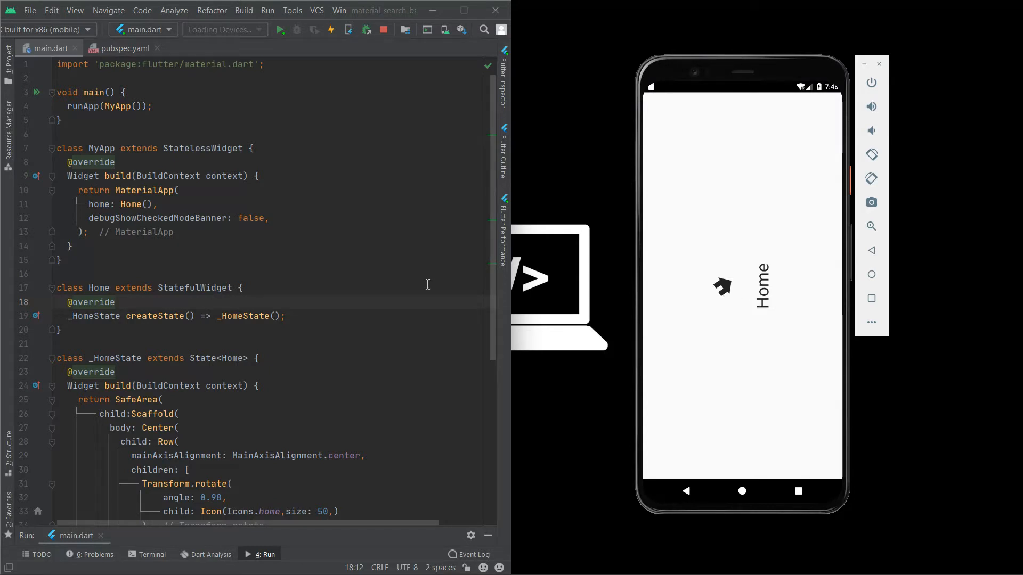
{"action": "mouse_move", "coordinate": [724, 307]}
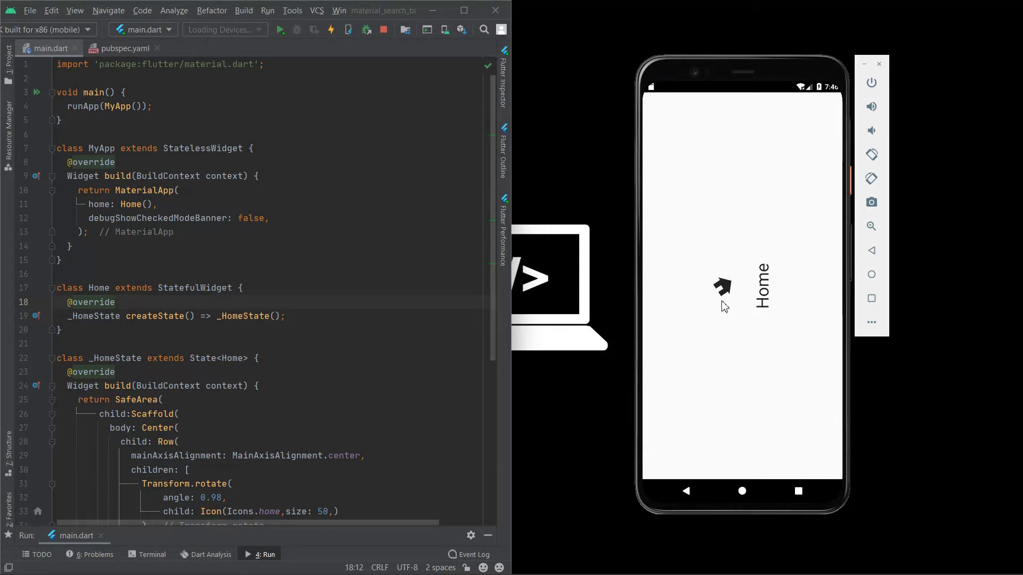
{"action": "left_click", "coordinate": [432, 232]}
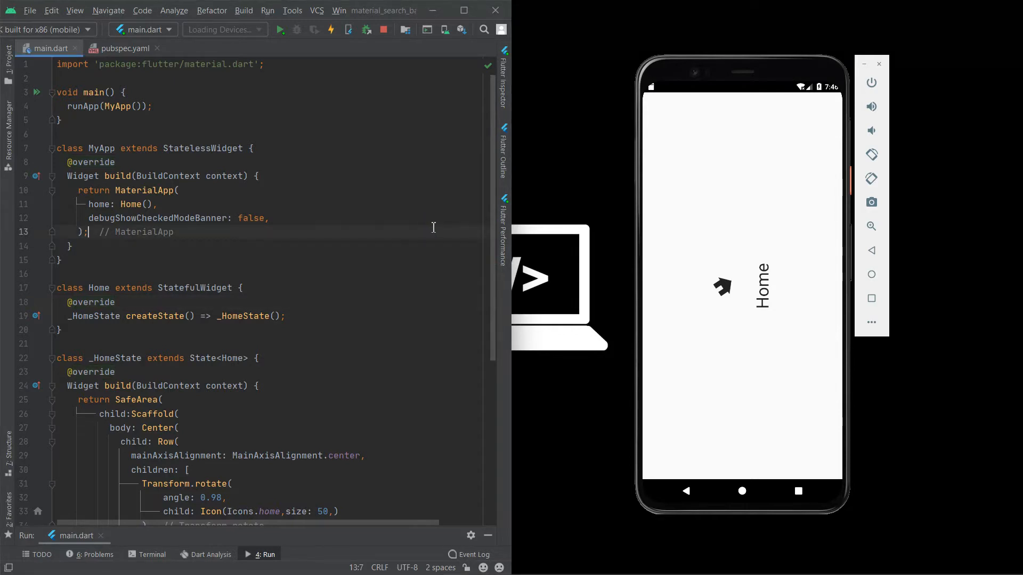
{"action": "key", "text": "ctrl+a"}
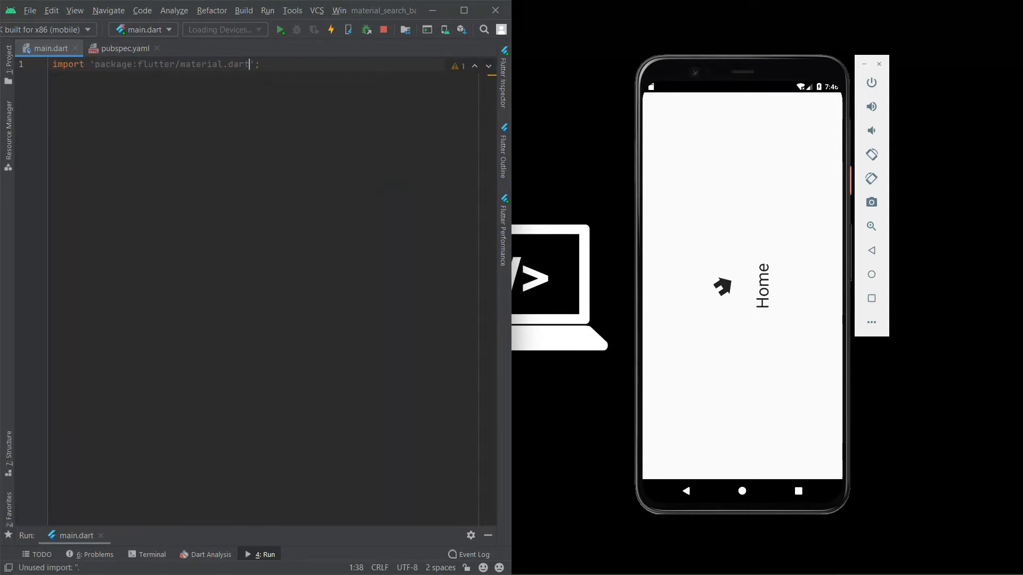
{"action": "key", "text": "Enter"}
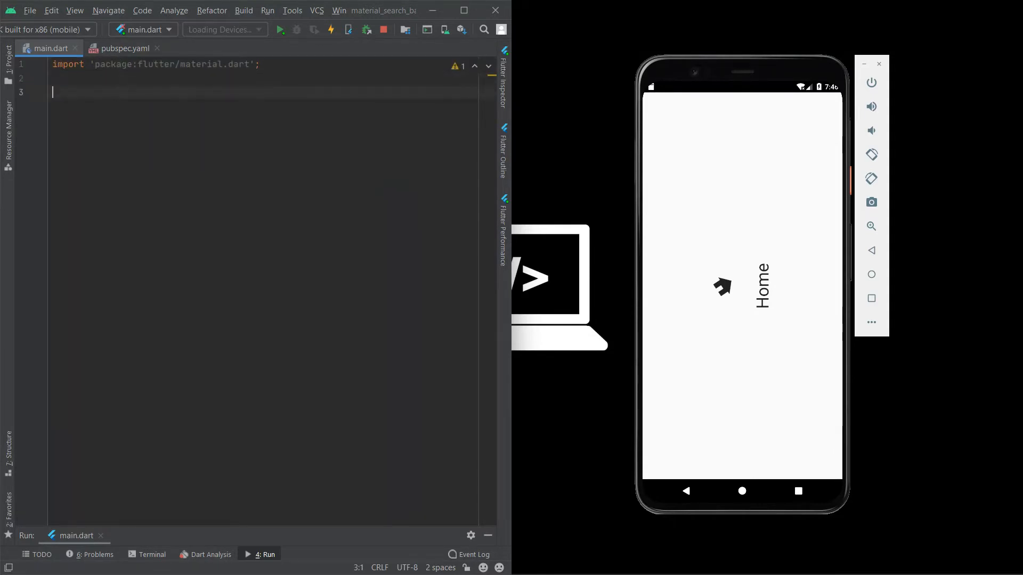
Step: Write the one-line entry point void main() => runApp(MyApp());
{"action": "type", "text": "void ,ain("}
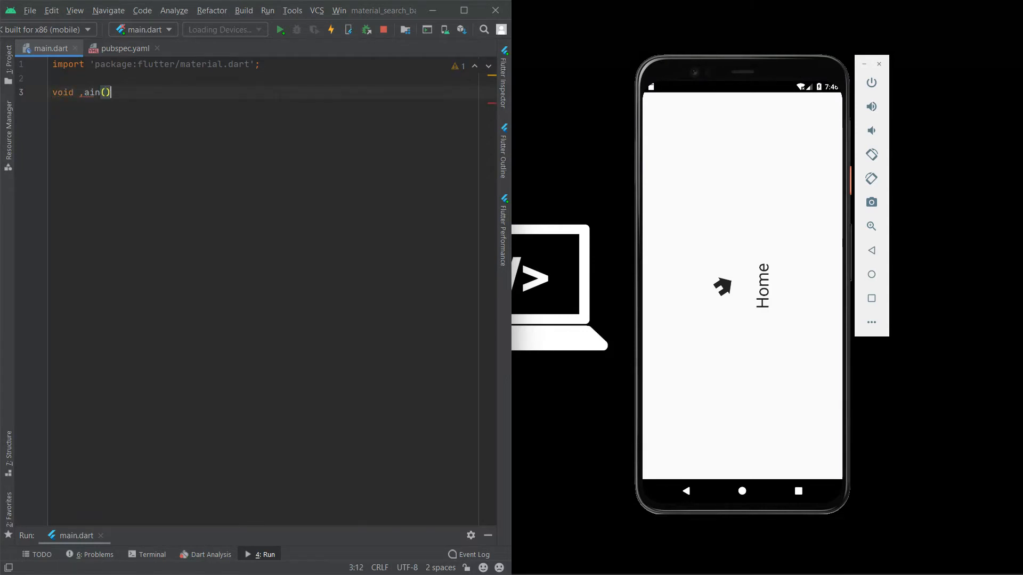
{"action": "key", "text": "Backspace"}
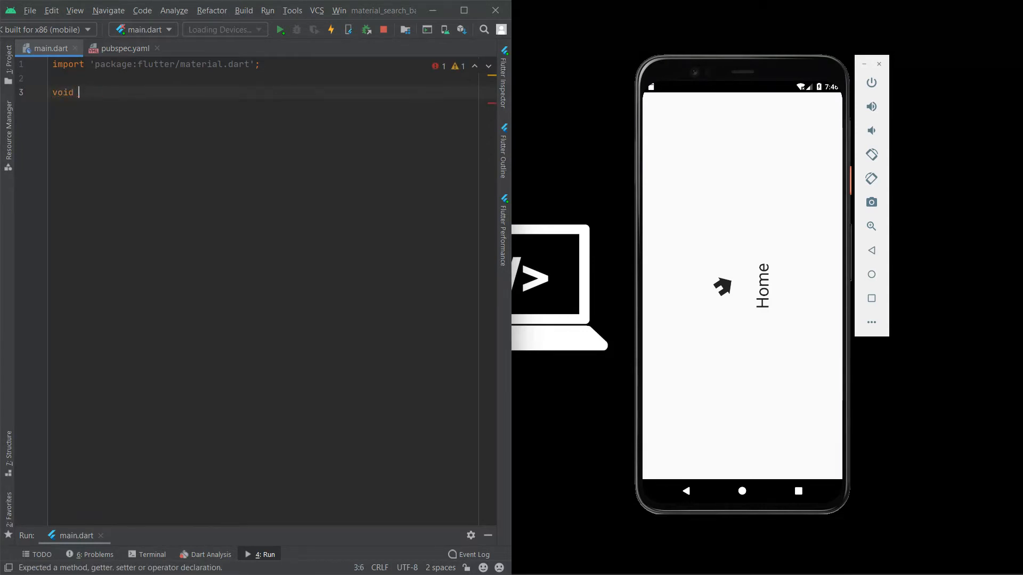
{"action": "type", "text": "main()"}
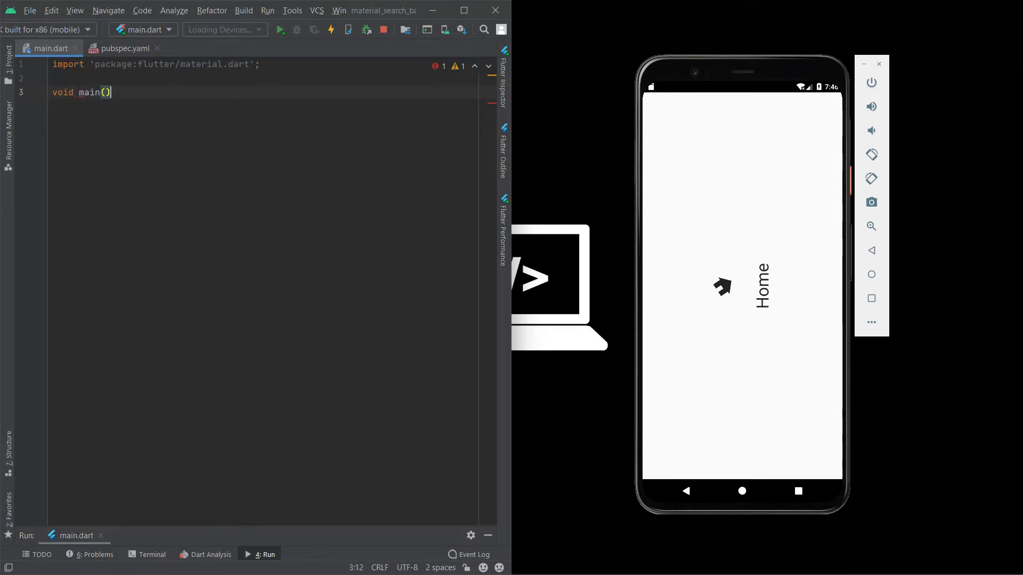
{"action": "type", "text": "=> ru"}
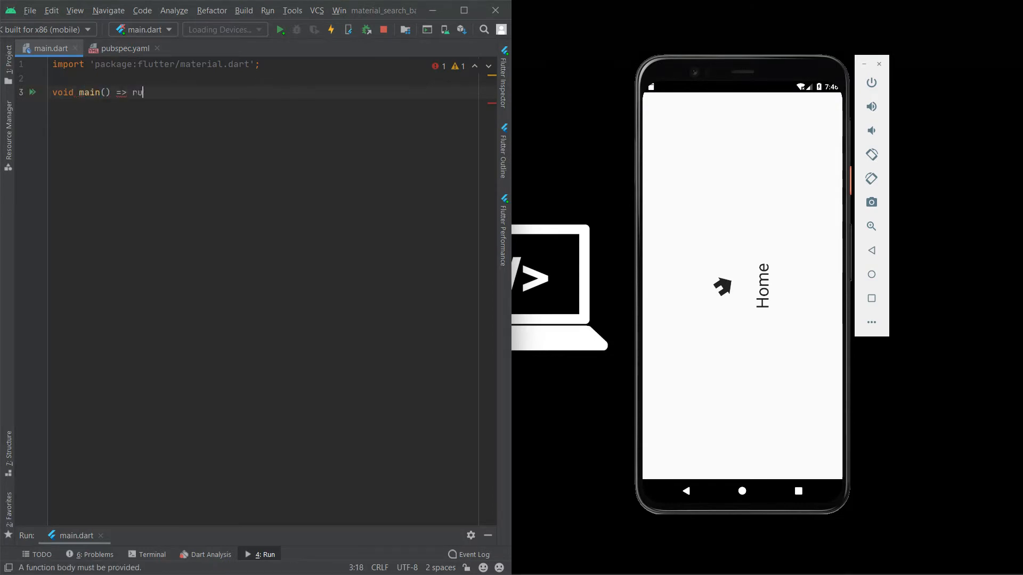
{"action": "type", "text": "nApp()"}
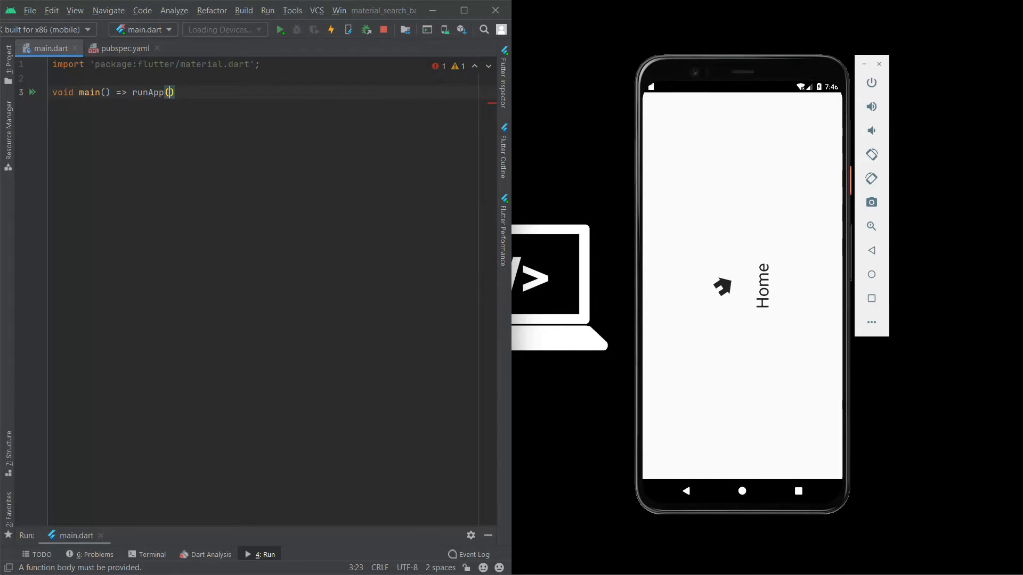
{"action": "type", "text": "MyApp"}
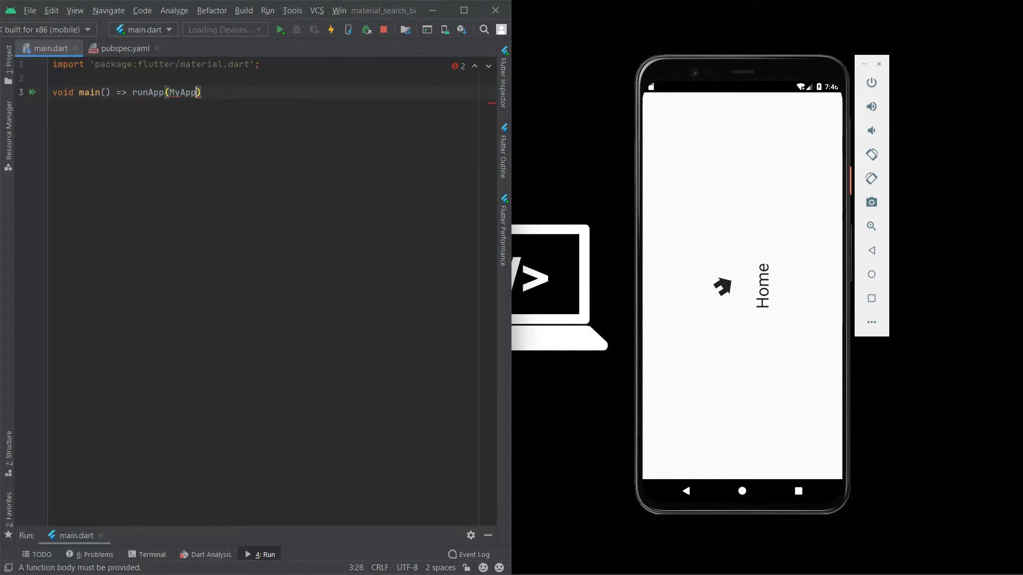
{"action": "type", "text": "()"}
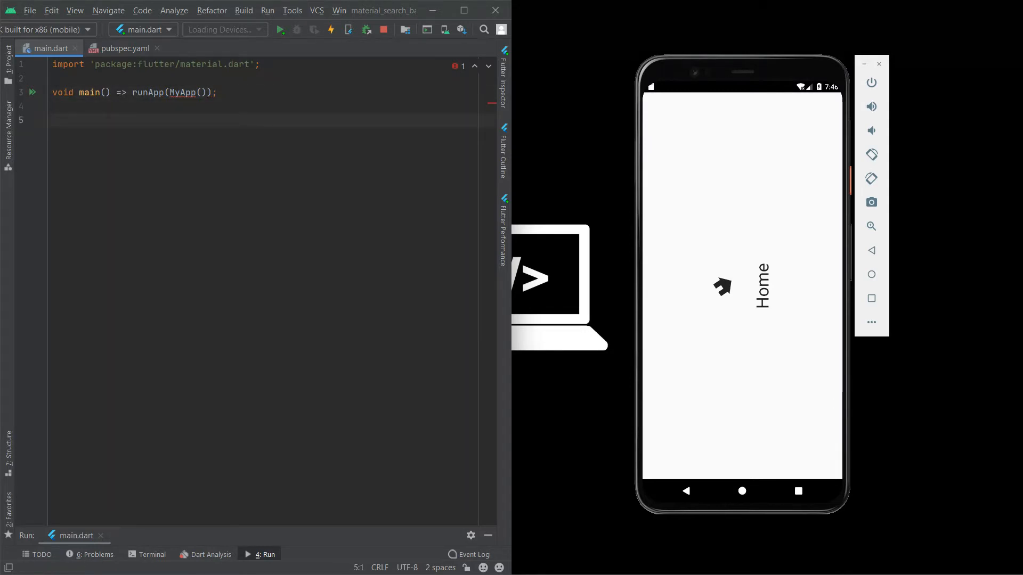
Step: Add a StatelessWidget MyApp via the stl snippet and have it return a MaterialApp instead of Container
{"action": "type", "text": "stl"}
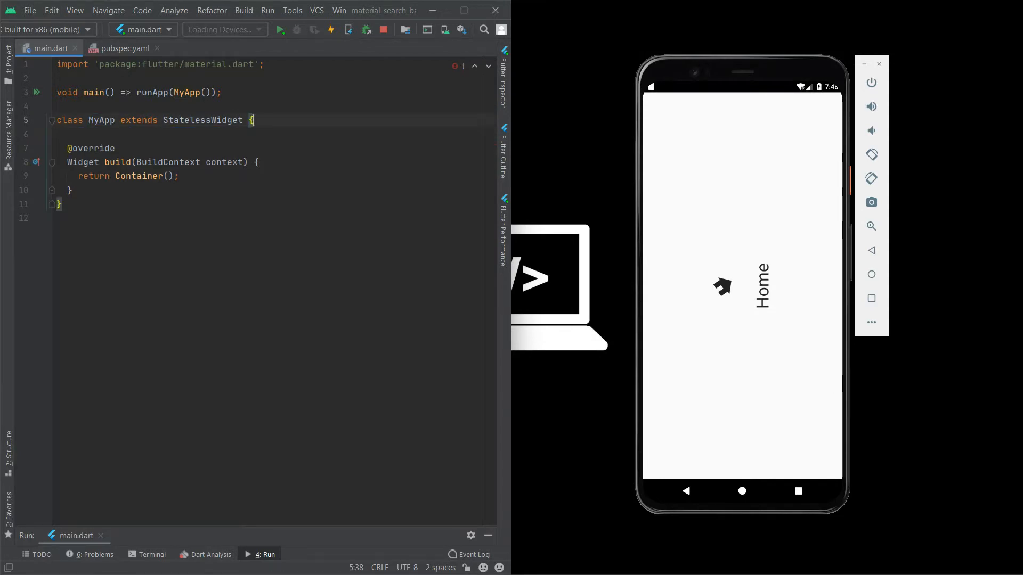
{"action": "left_click", "coordinate": [168, 176]}
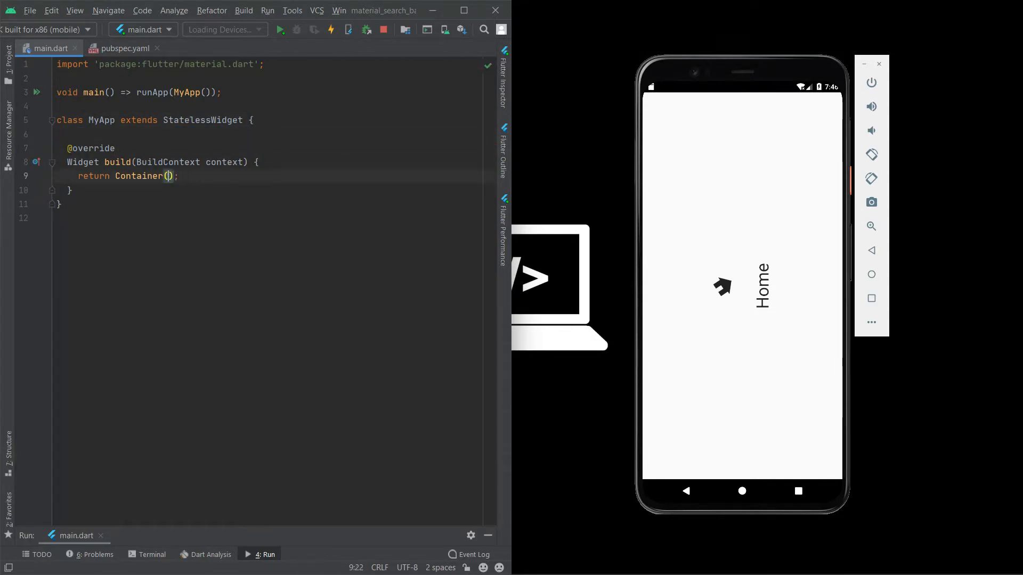
{"action": "type", "text": "Ma"}
{"action": "type", "text": "home:"}
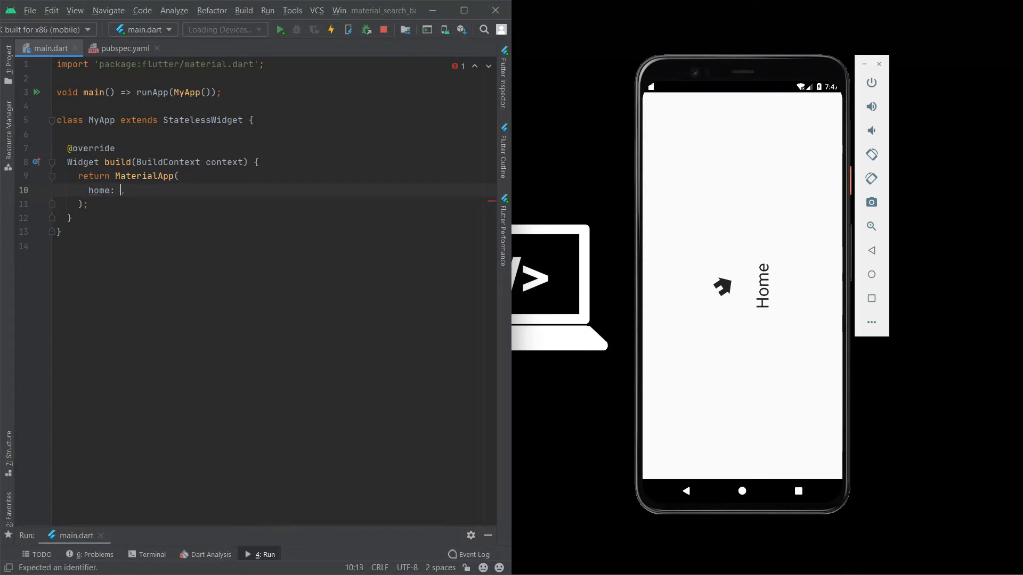
Step: Give the MaterialApp home: Home() and debugShowCheckedModeBanner: false
{"action": "type", "text": "Home()"}
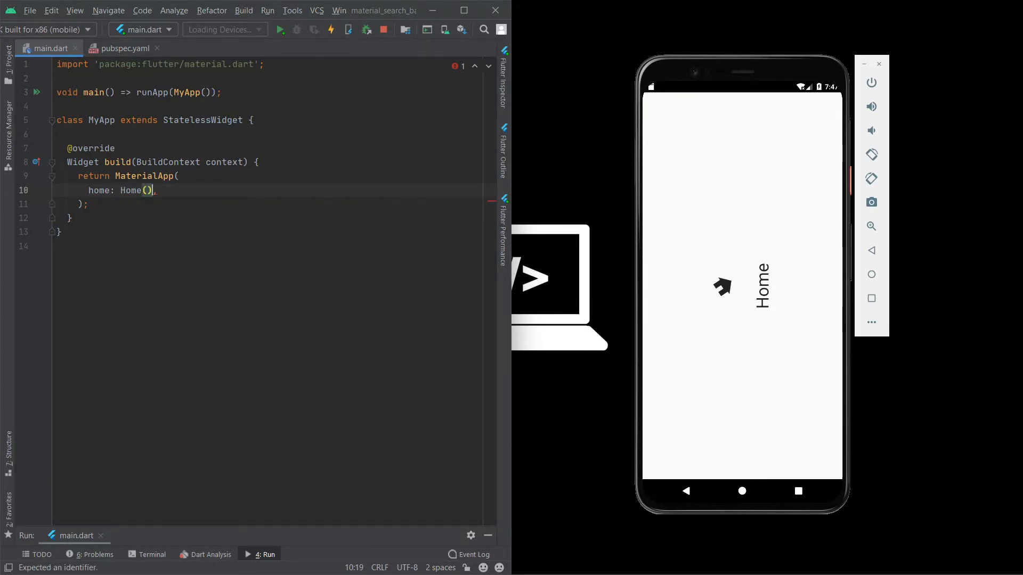
{"action": "key", "text": "Return"}
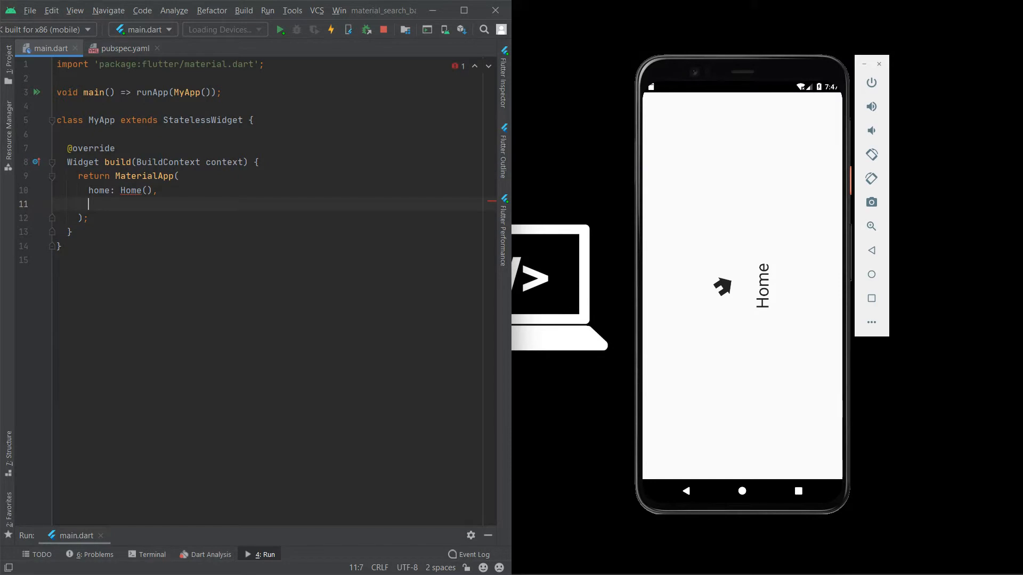
{"action": "type", "text": "debugShowCheckedModeBanner: ,"}
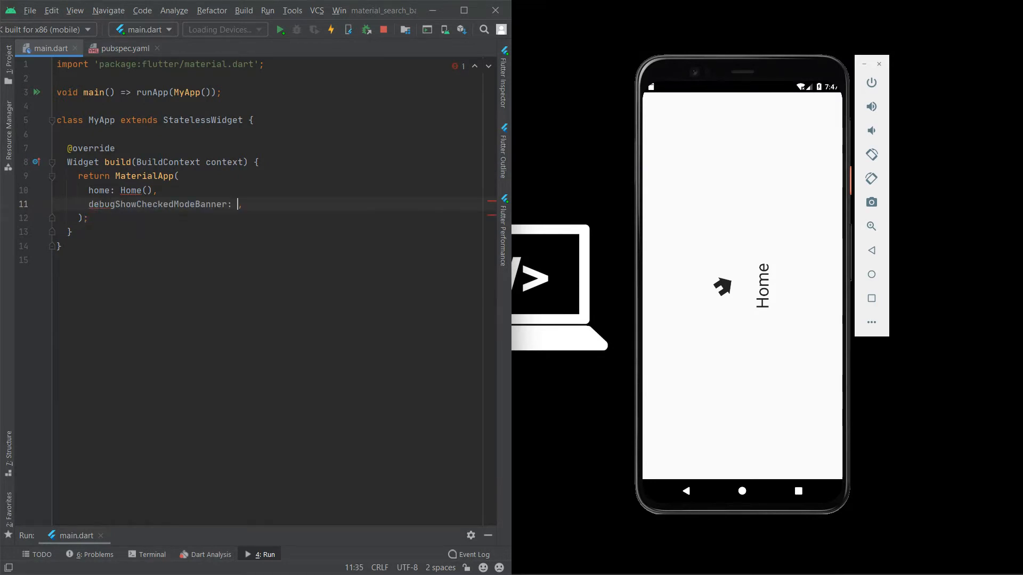
{"action": "type", "text": "false"}
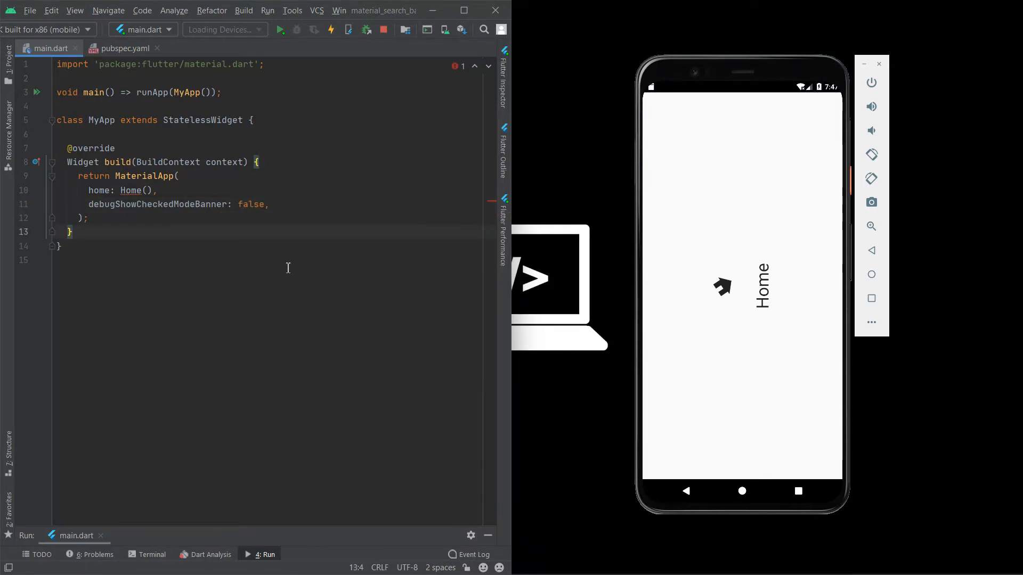
Step: Add a StatefulWidget Home whose _HomeState build returns Container(), removing the constructor line
{"action": "type", "text": "st"}
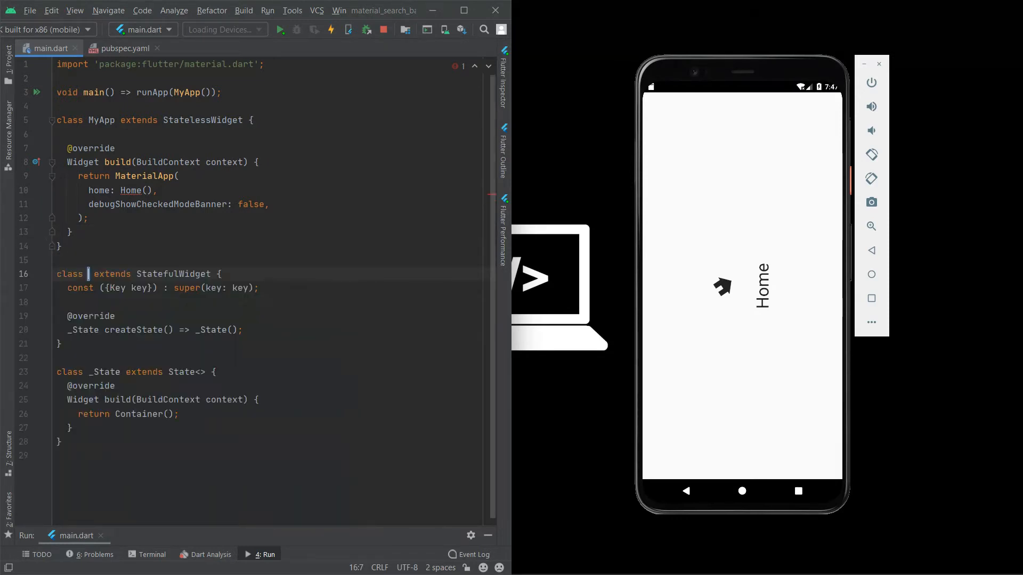
{"action": "type", "text": "Home"}
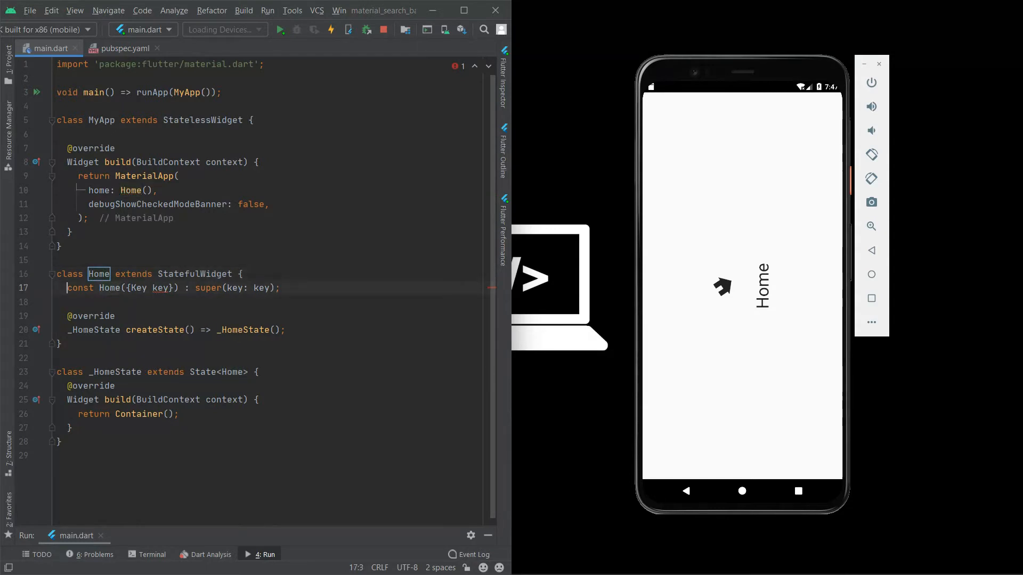
{"action": "key", "text": "Ctrl+Y"}
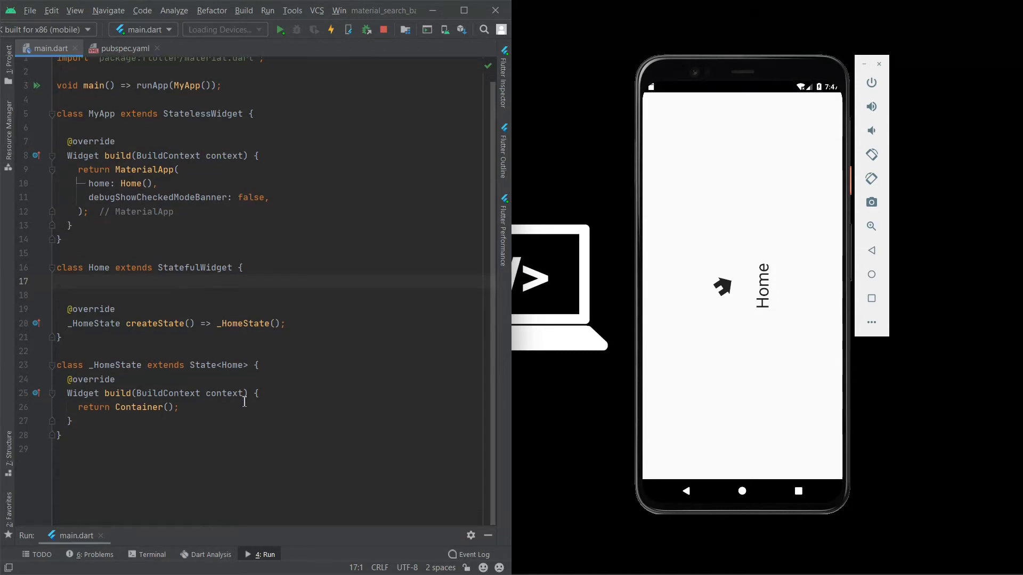
{"action": "left_click", "coordinate": [159, 407]}
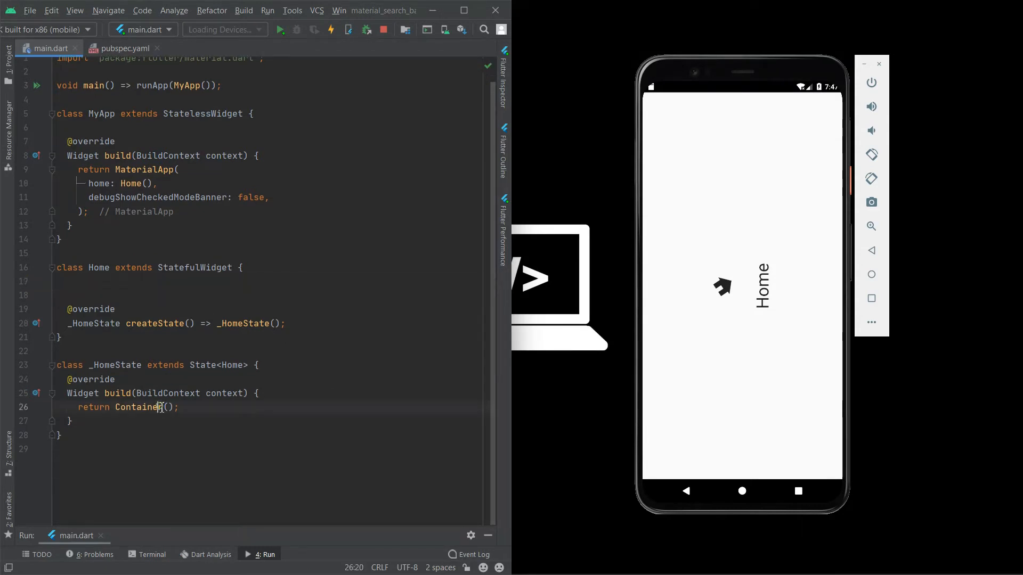
Step: Return a SafeArea whose child Scaffold has a Center body with a child slot
{"action": "type", "text": "SafeArea(child: child"}
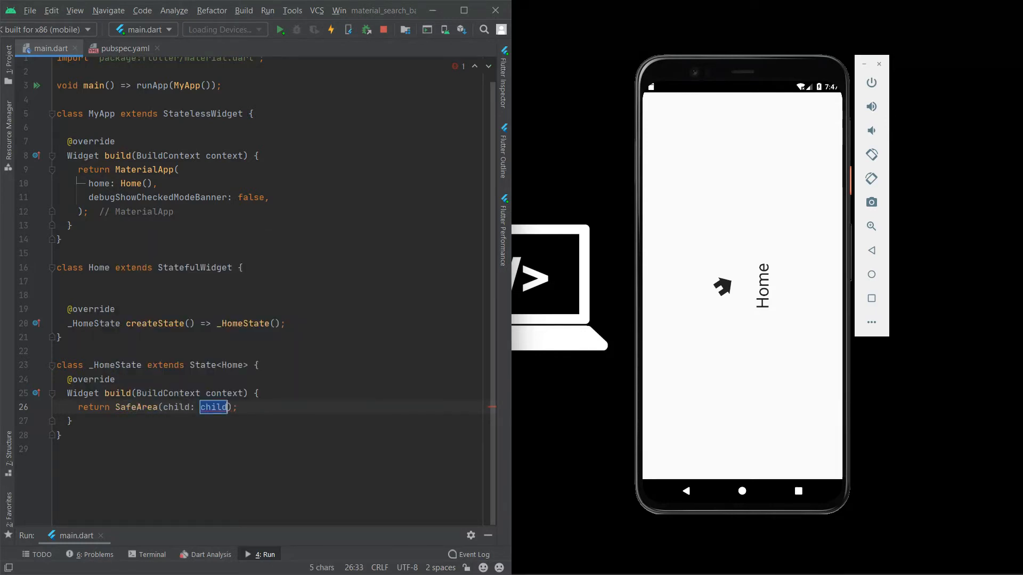
{"action": "type", "text": "Scaffold("}
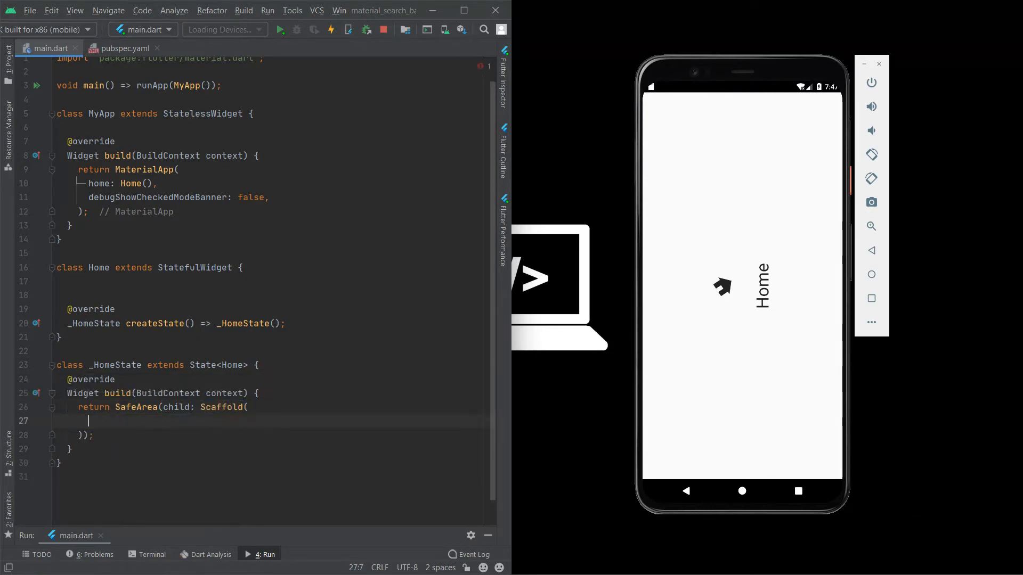
{"action": "type", "text": "body: C,"}
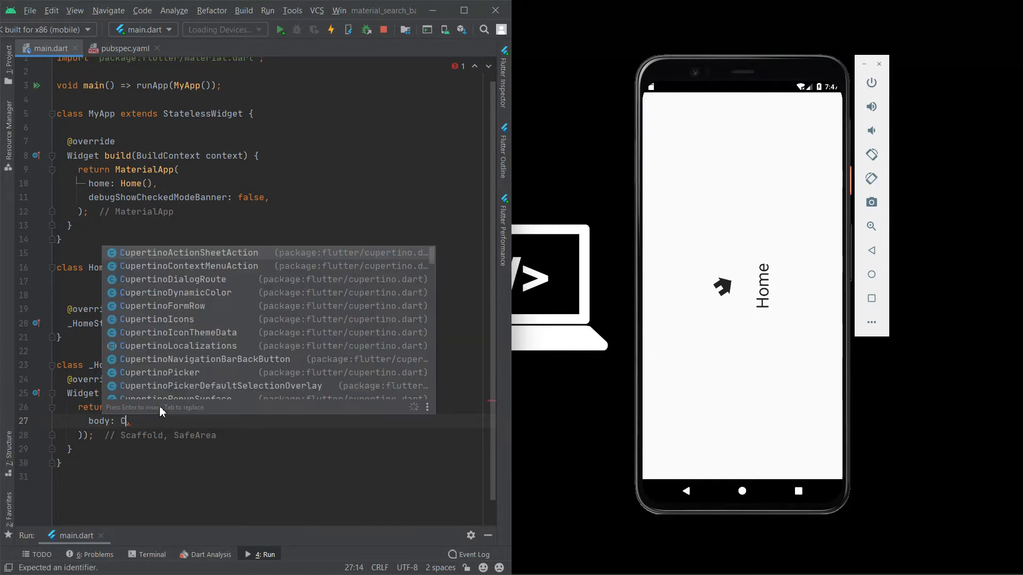
{"action": "type", "text": "Center"}
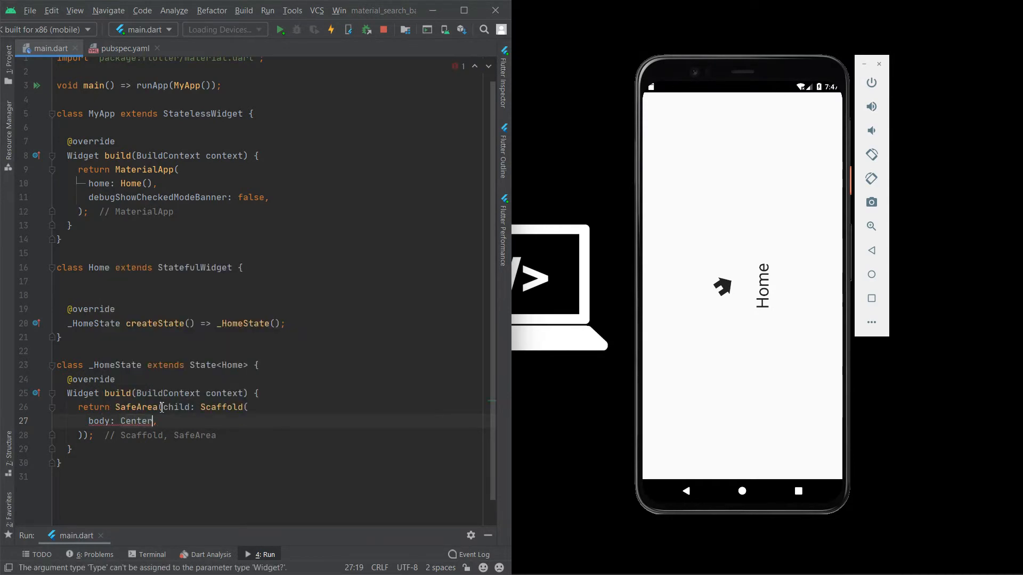
{"action": "type", "text": "chi"}
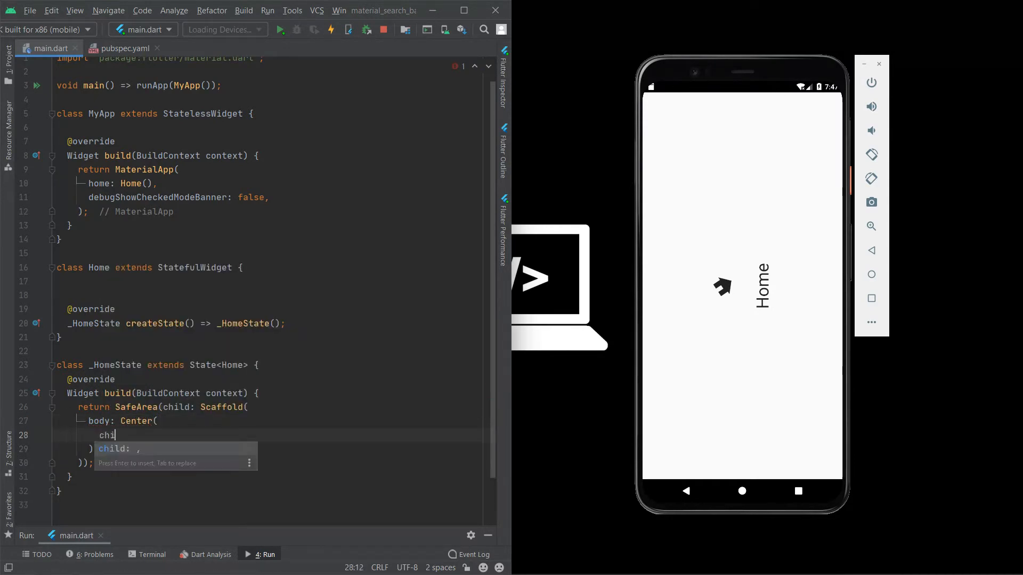
{"action": "type", "text": "ld"}
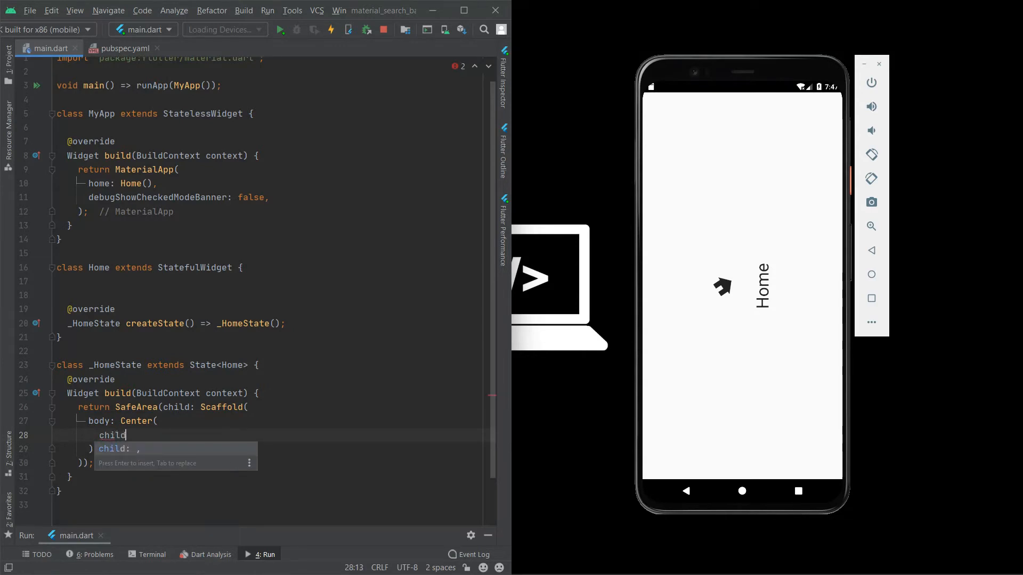
Step: Make the Center's child a Row with mainAxisAlignment center and an empty children list
{"action": "type", "text": "Row("}
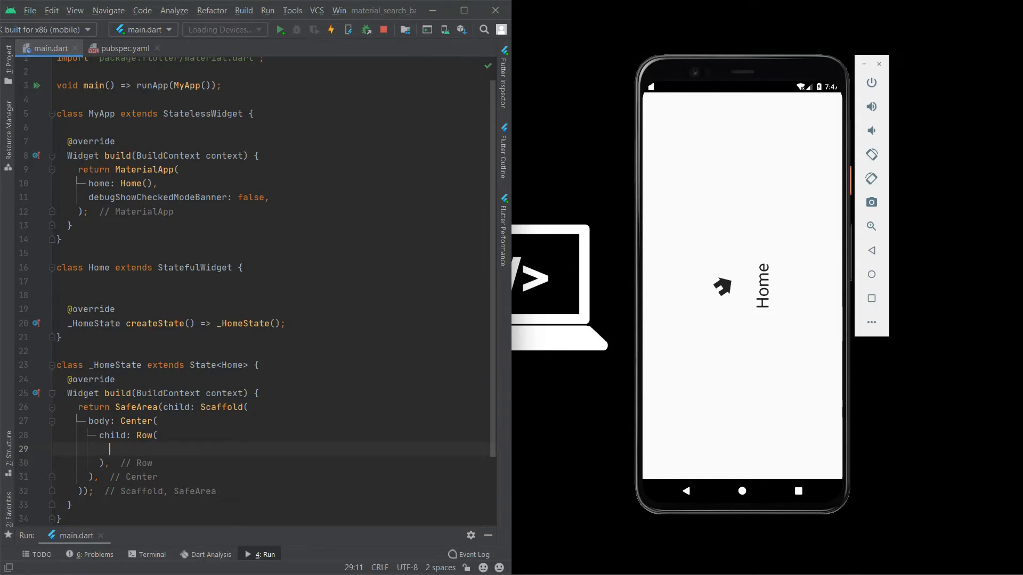
{"action": "type", "text": "children: []"}
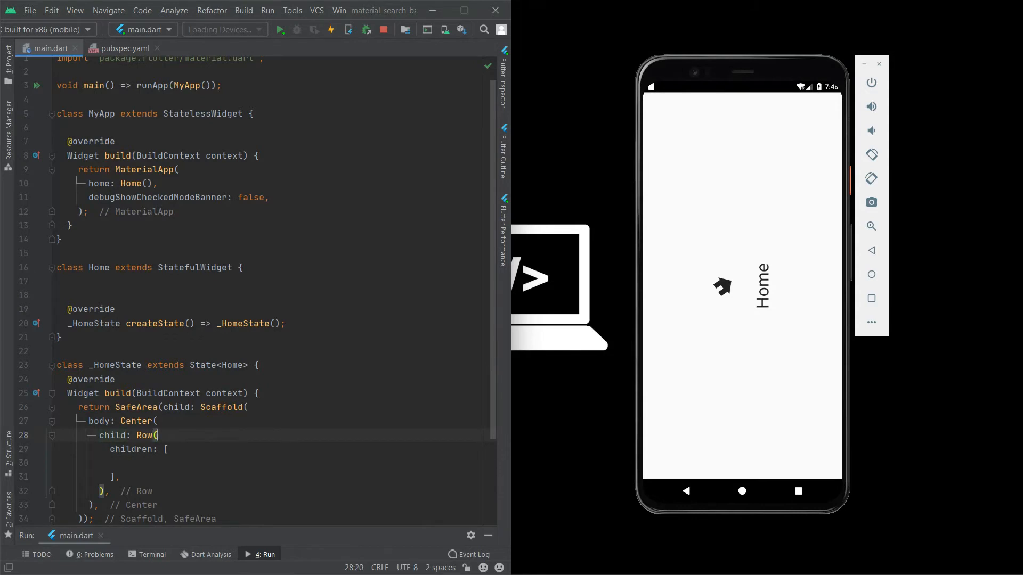
{"action": "key", "text": "enter"}
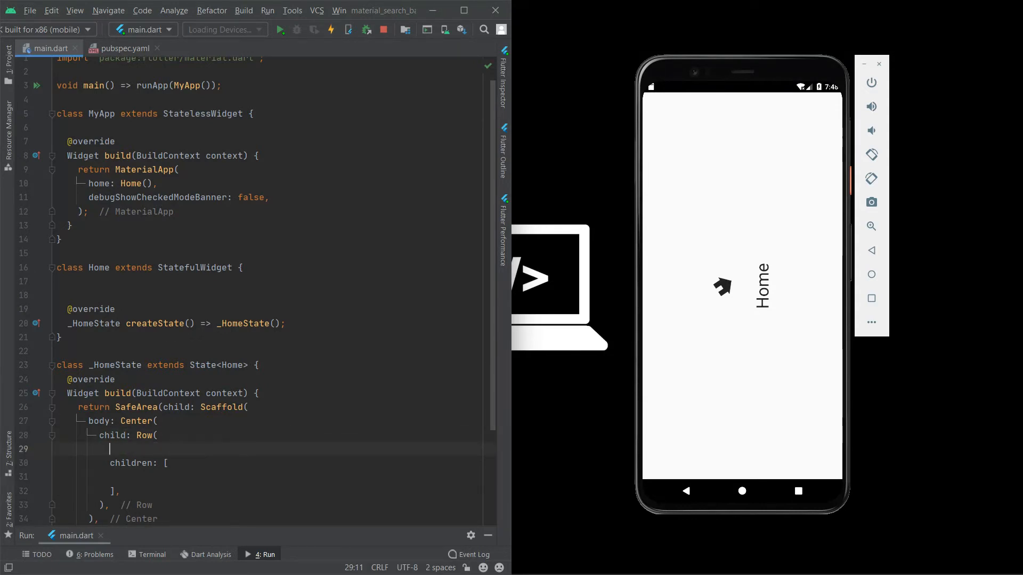
{"action": "type", "text": "ma"}
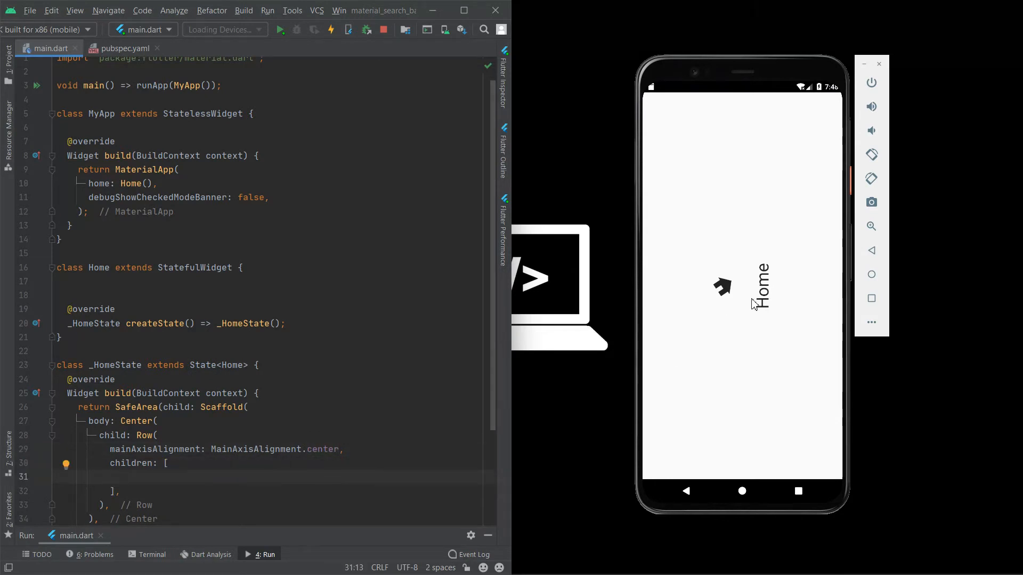
Step: Add Icon(Icons.home, size: 35) as the Row's first child
{"action": "scroll", "scroll_direction": "down", "scroll_amount": 3}
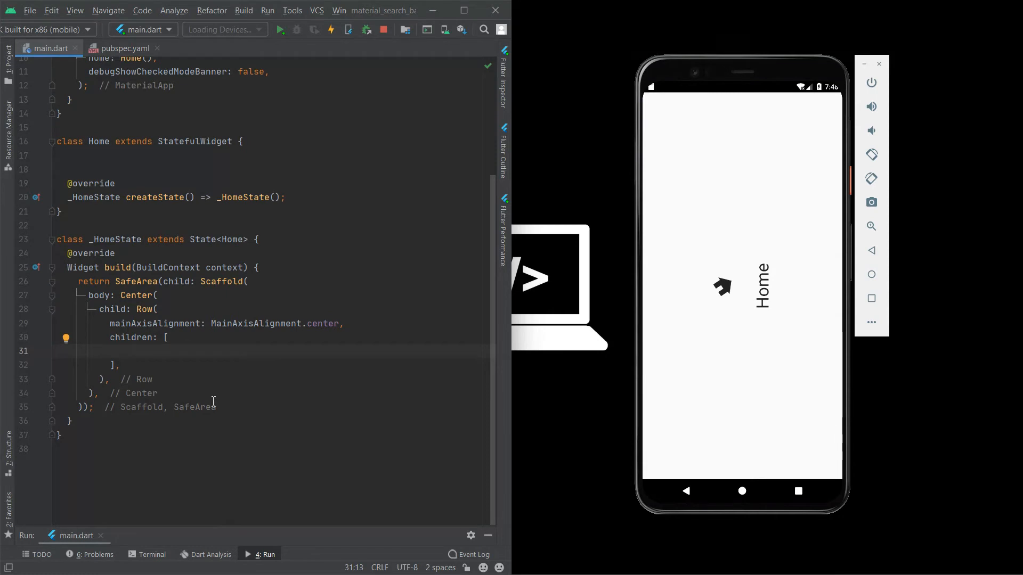
{"action": "type", "text": "Icon(Icons"}
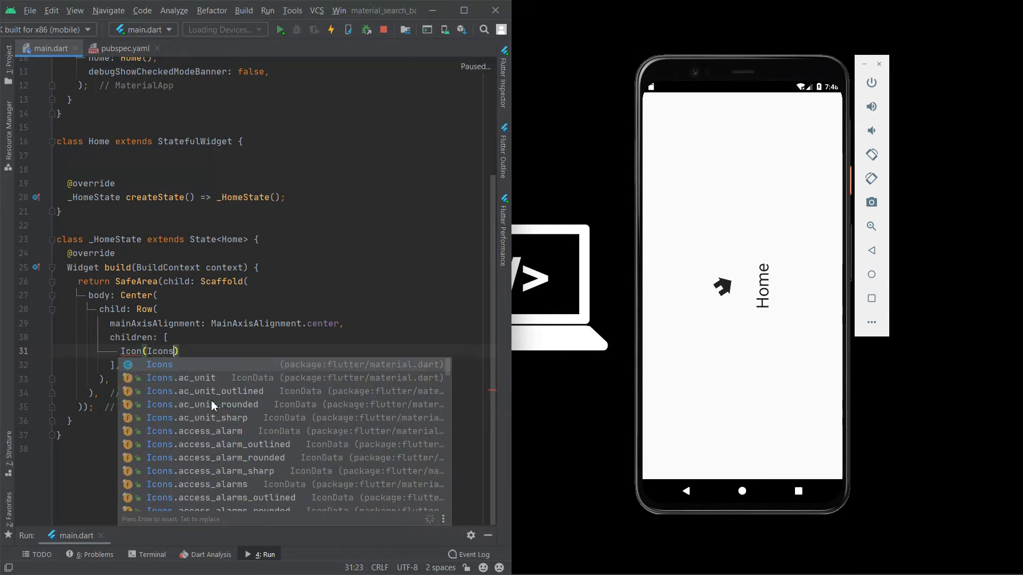
{"action": "type", "text": ".h"}
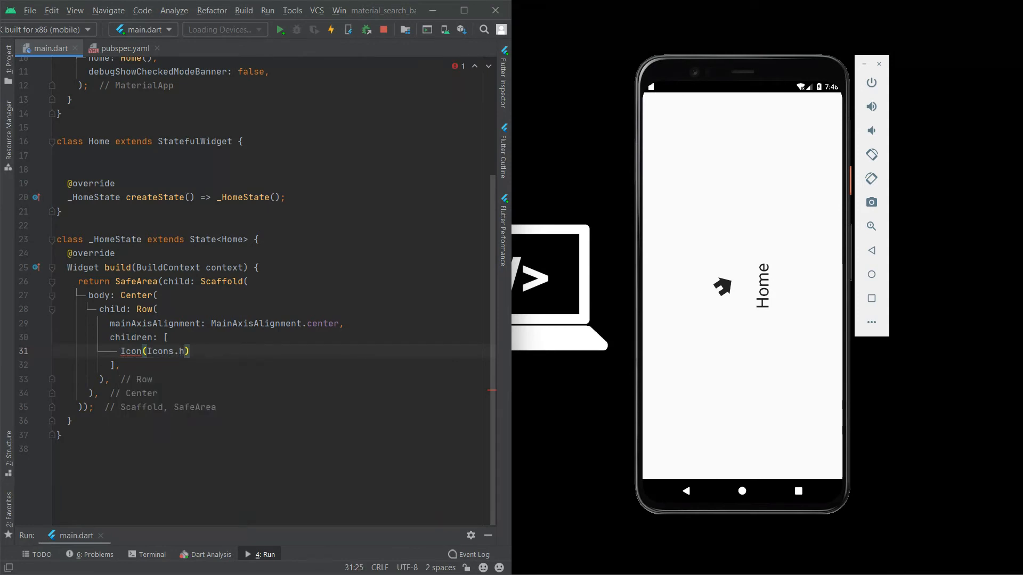
{"action": "type", "text": "ome,"}
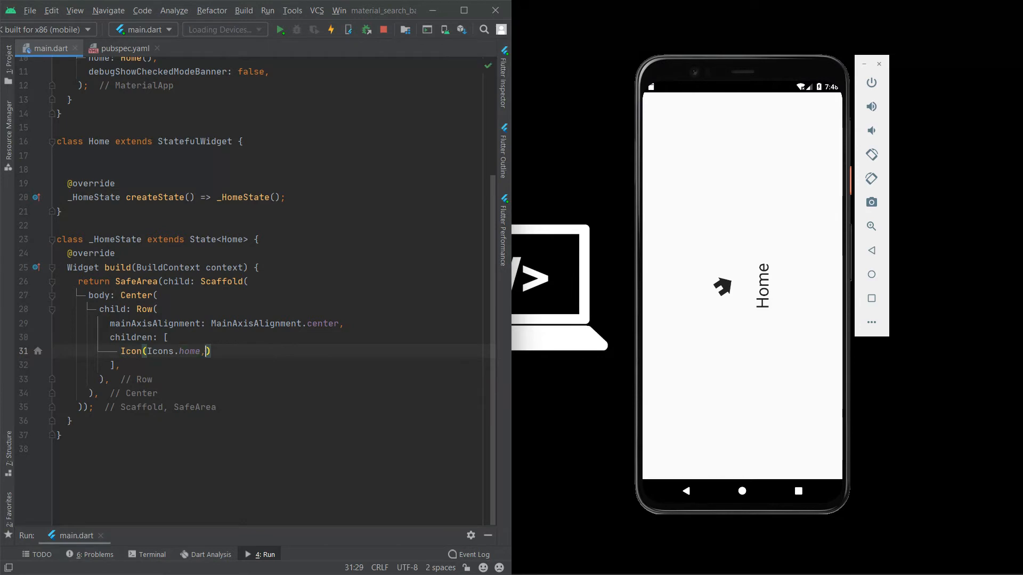
{"action": "type", "text": "size: ,"}
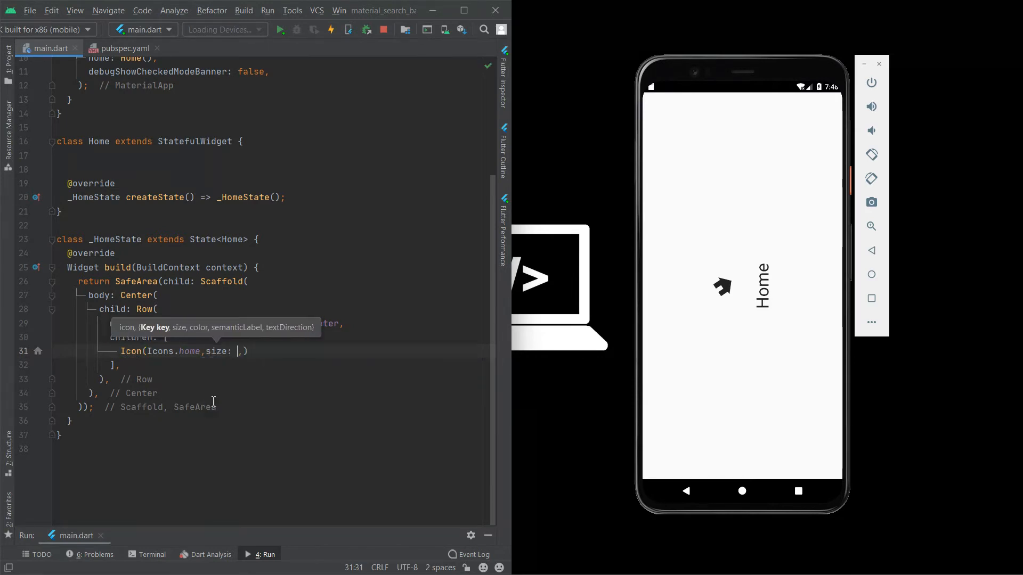
{"action": "type", "text": "35"}
{"action": "type", "text": "Size"}
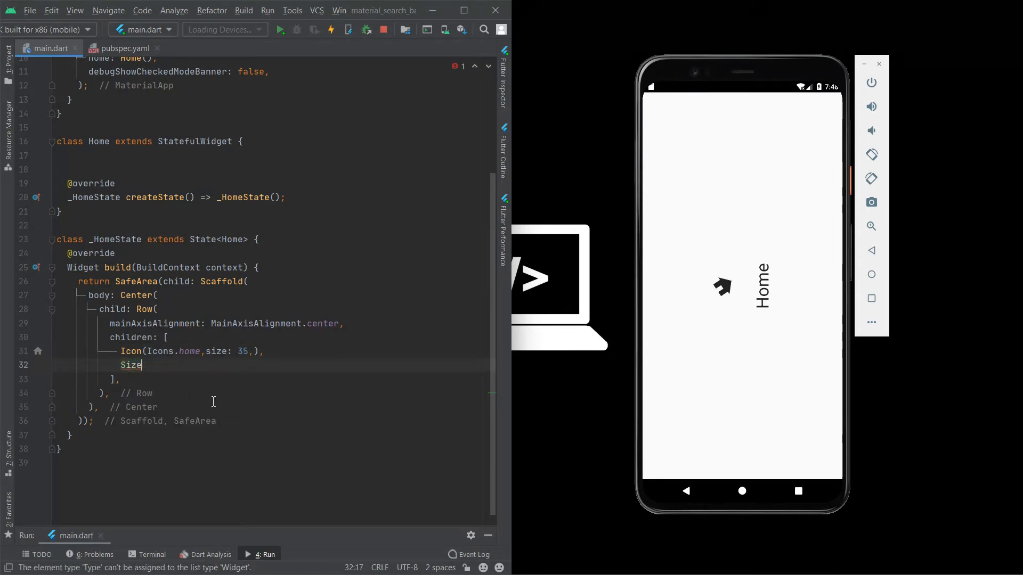
Step: Add SizedBox(width: 25) and a Text("Home") after the icon
{"action": "type", "text": "dBox("}
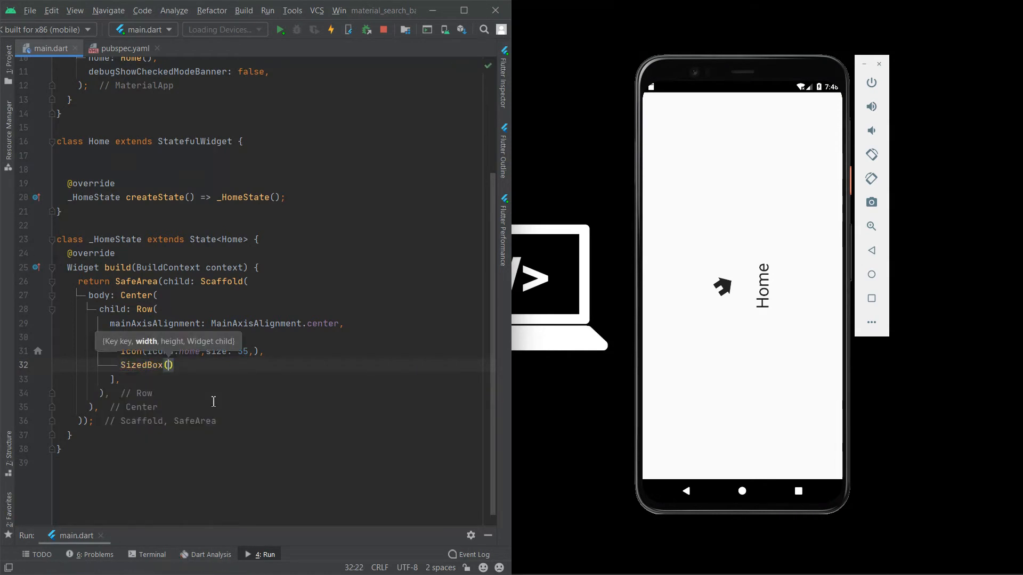
{"action": "type", "text": "width: ,"}
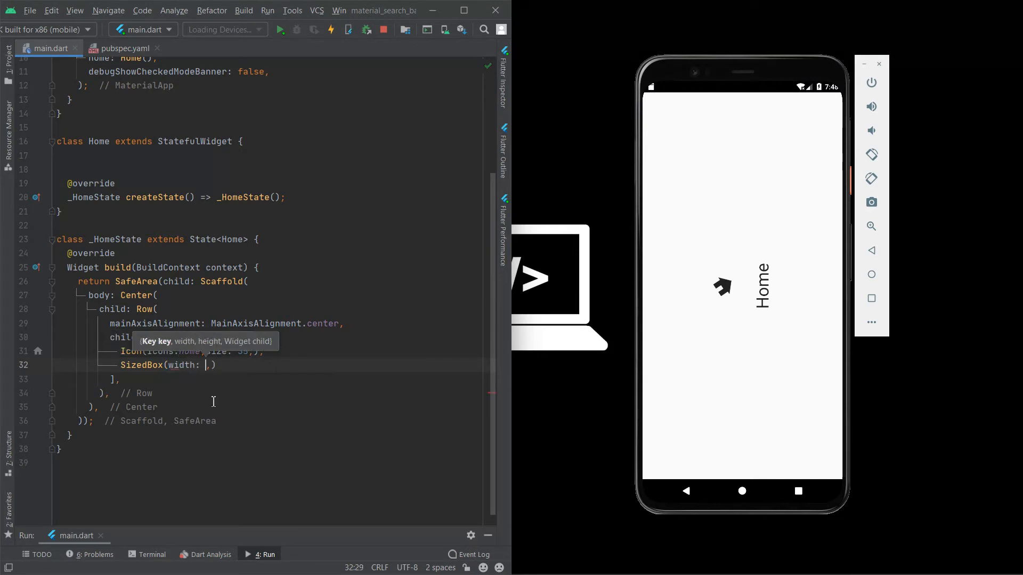
{"action": "type", "text": "35="}
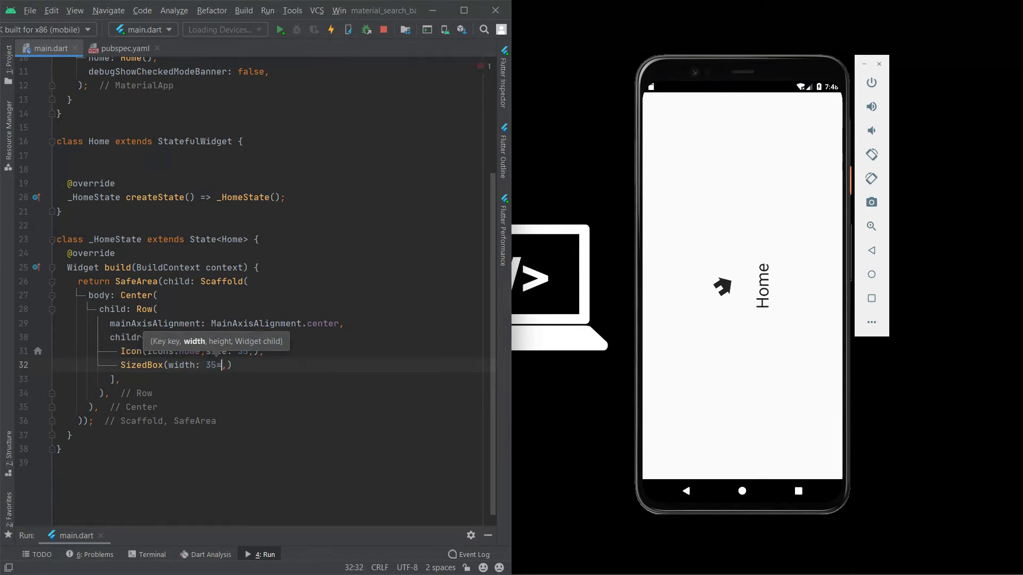
{"action": "key", "text": "Backspace"}
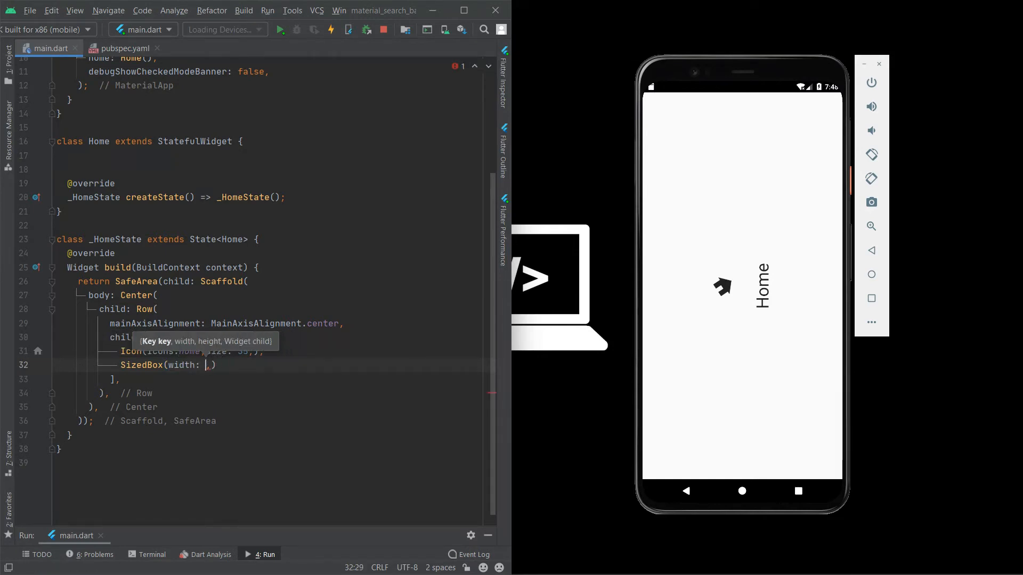
{"action": "type", "text": "25,"}
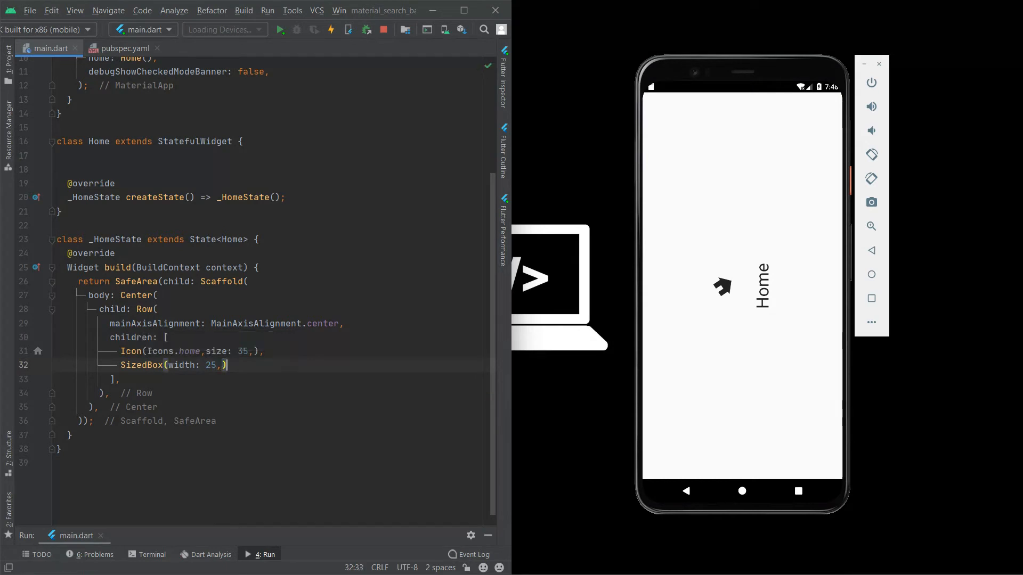
{"action": "type", "text": "Text(\"Home"}
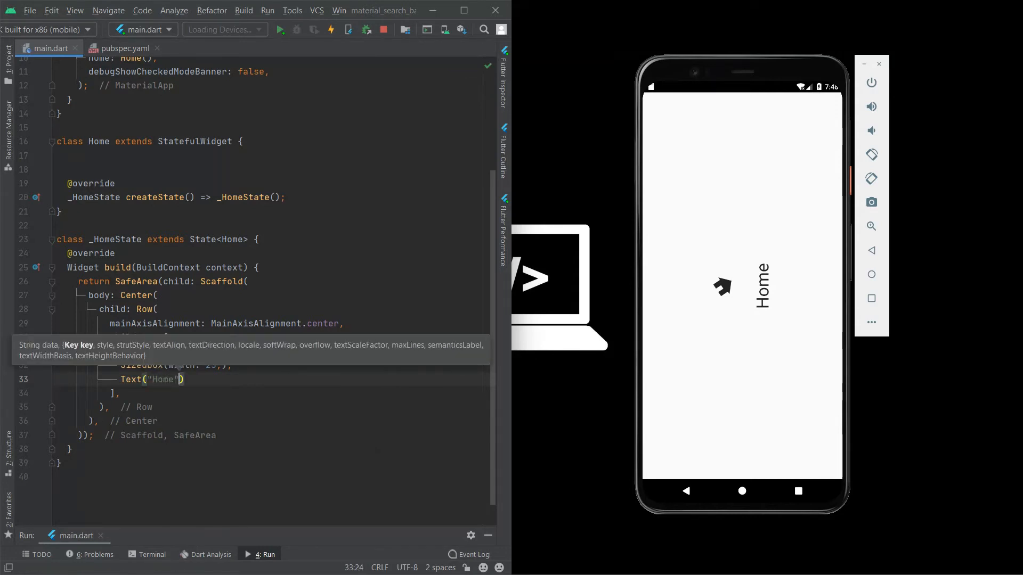
Step: Give the Home Text a TextStyle with fontSize 35 and hot reload
{"action": "type", "text": ","}
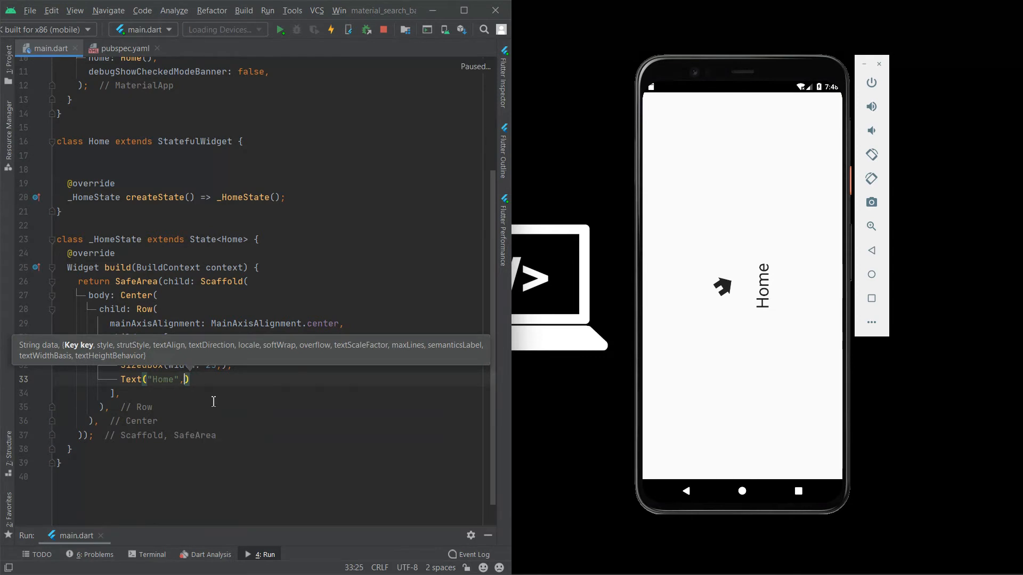
{"action": "type", "text": "style: ,"}
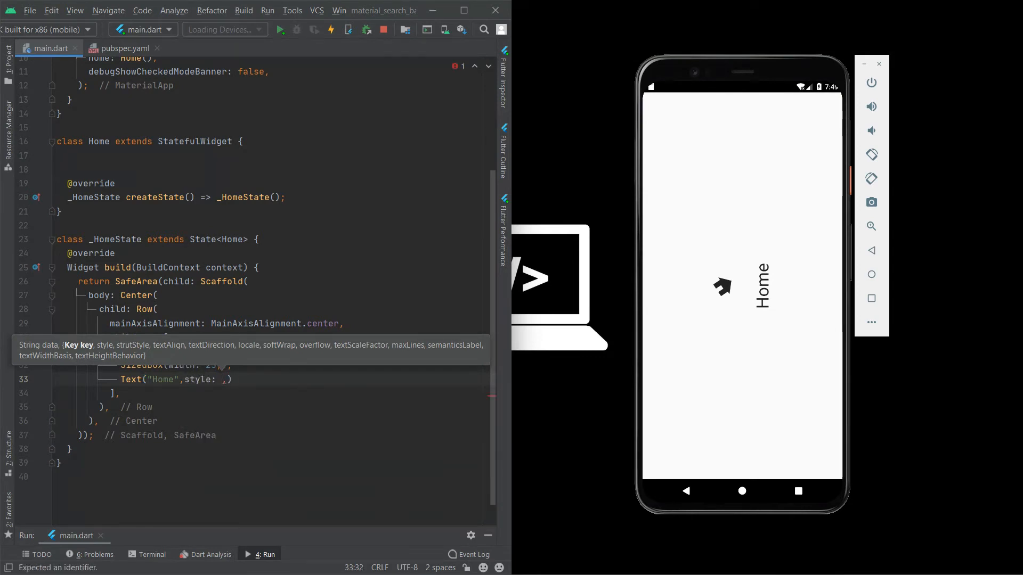
{"action": "type", "text": "TextStyle"}
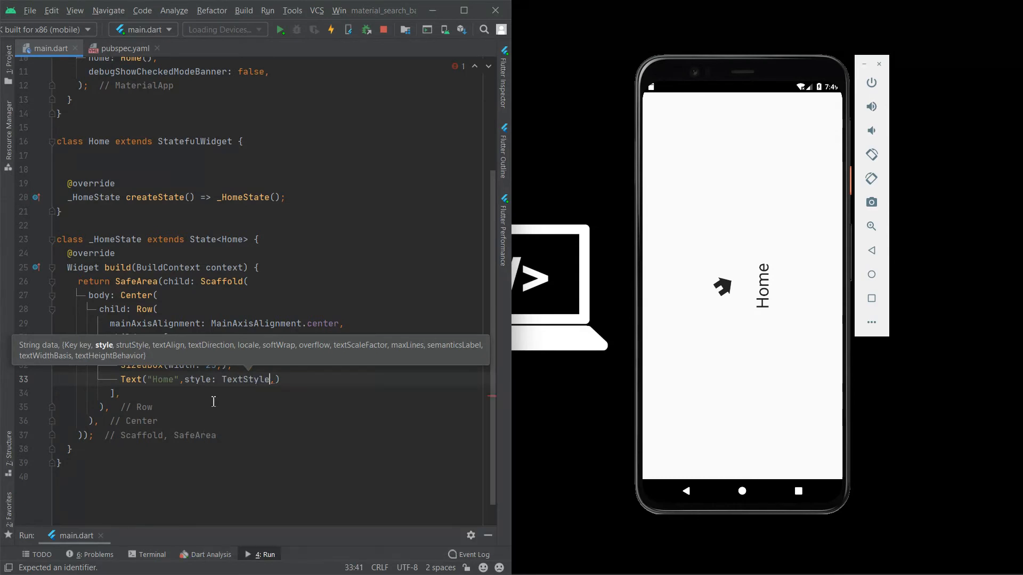
{"action": "type", "text": "(fontSize:"}
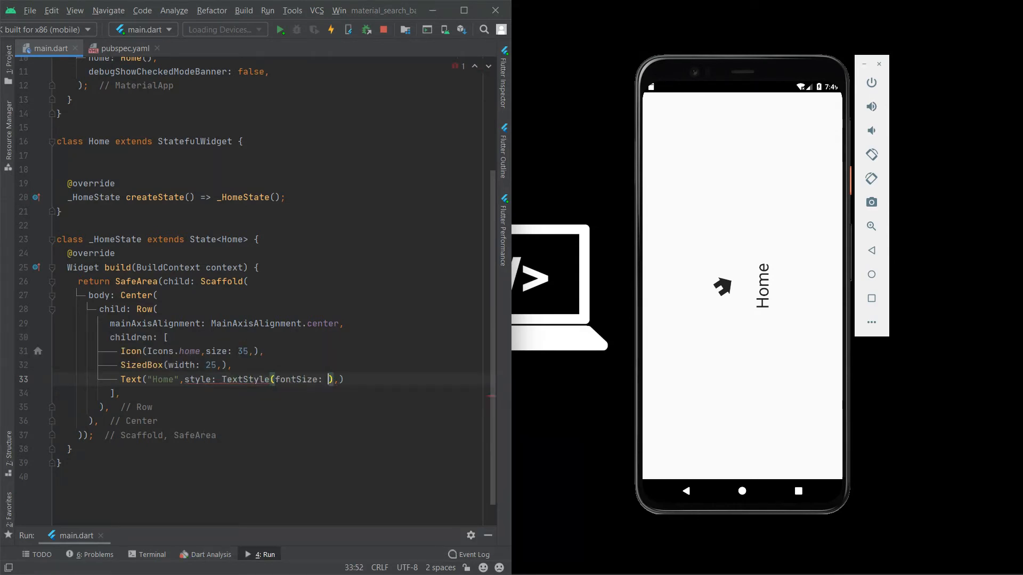
{"action": "type", "text": "35"}
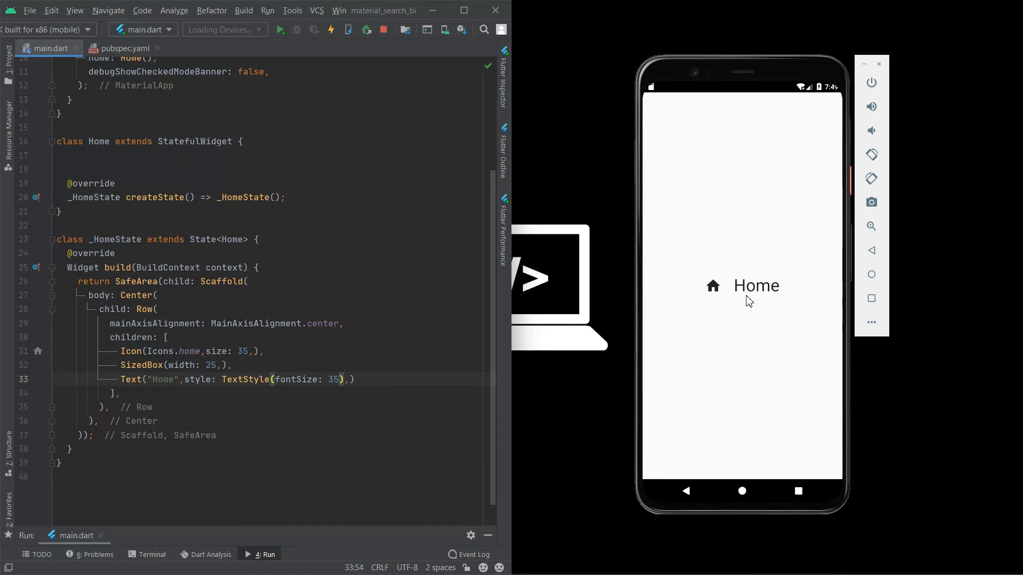
{"action": "mouse_move", "coordinate": [437, 347]}
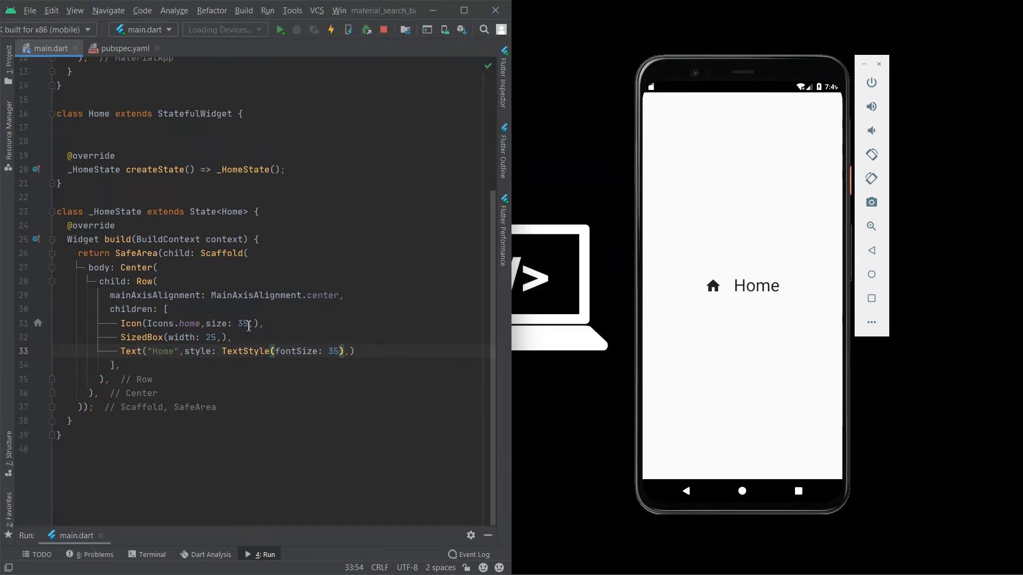
Step: Change the Icon size to 45 and the SizedBox width to 35, then hot reload
{"action": "type", "text": "45"}
{"action": "left_click", "coordinate": [176, 336]}
{"action": "type", "text": "3"}
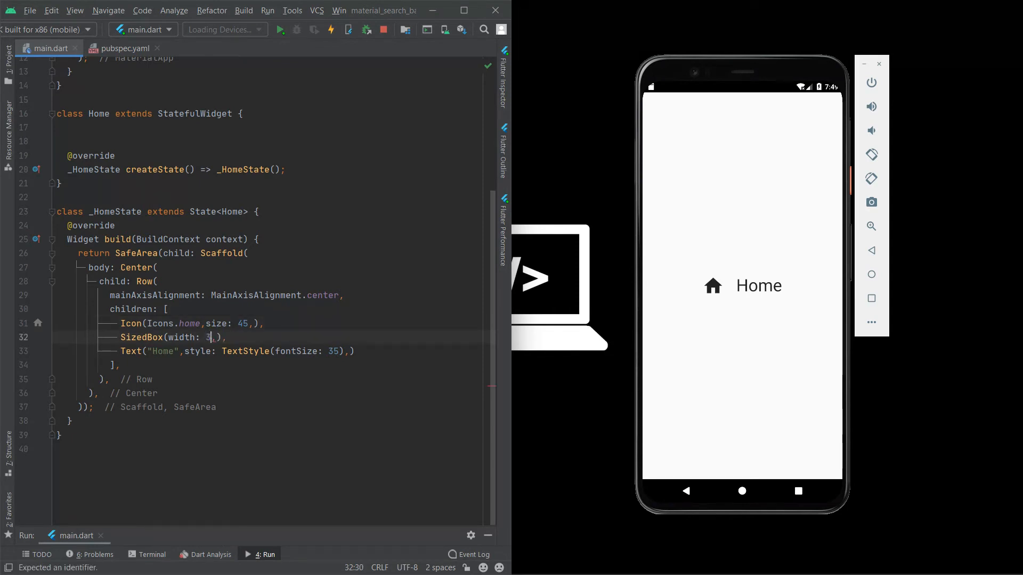
{"action": "type", "text": "5"}
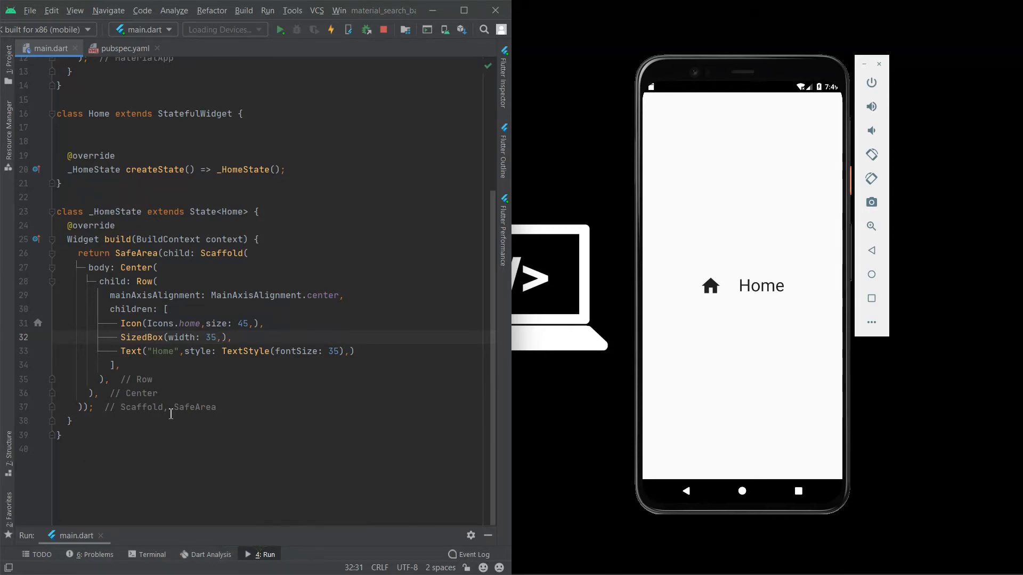
{"action": "scroll", "scroll_direction": "up", "scroll_amount": 3}
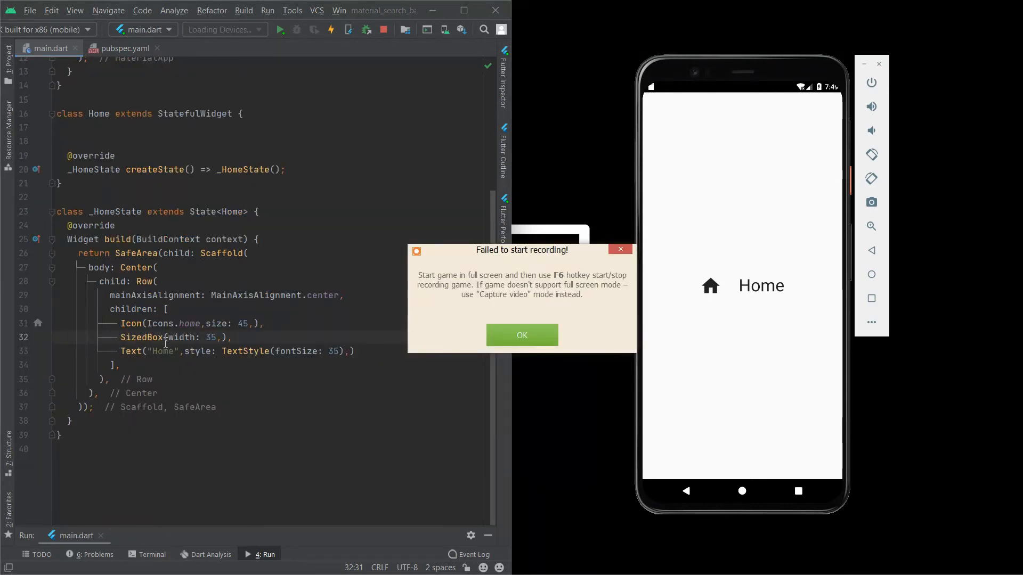
{"action": "left_click", "coordinate": [520, 335]}
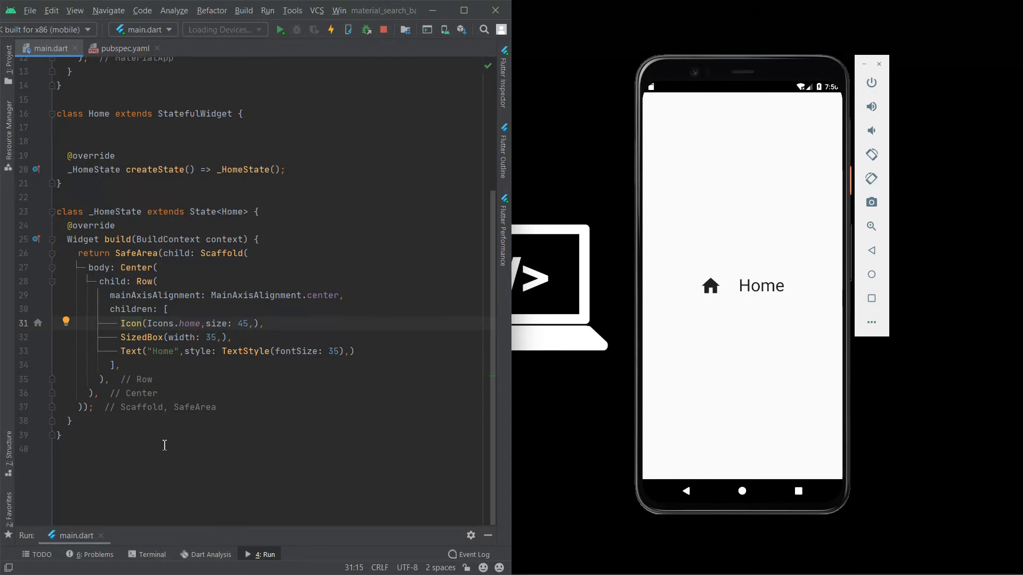
Step: Wrap the home Icon in a RotatedBox with quarterTurns: 175 via Wrap with widget
{"action": "left_click", "coordinate": [65, 323]}
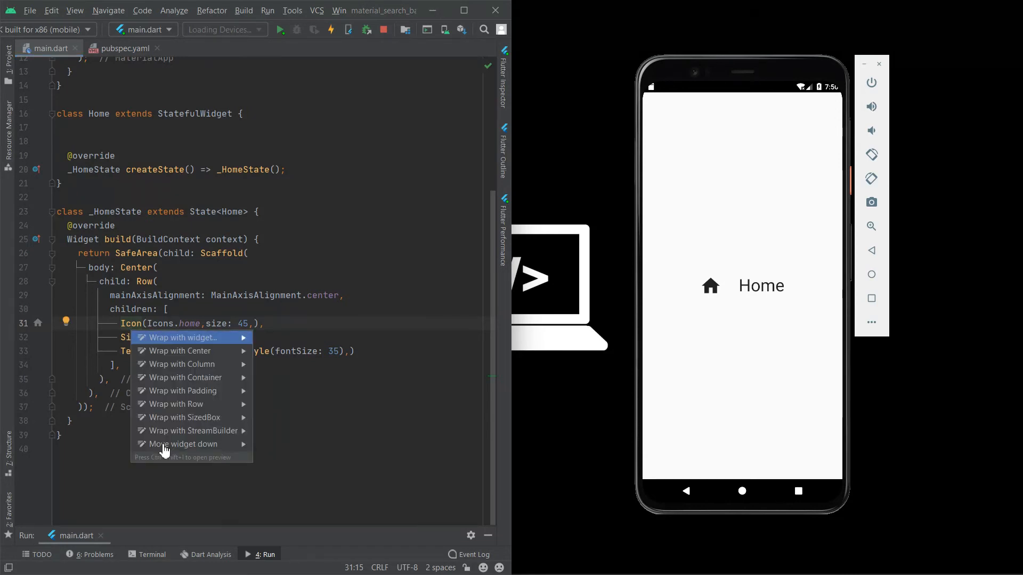
{"action": "left_click", "coordinate": [182, 338]}
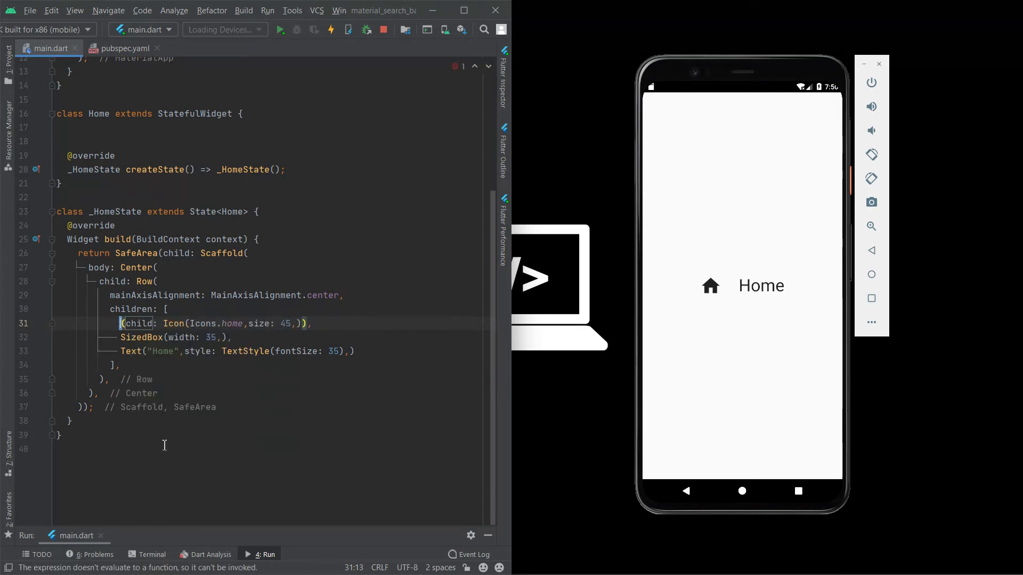
{"action": "type", "text": "RotatedBox("}
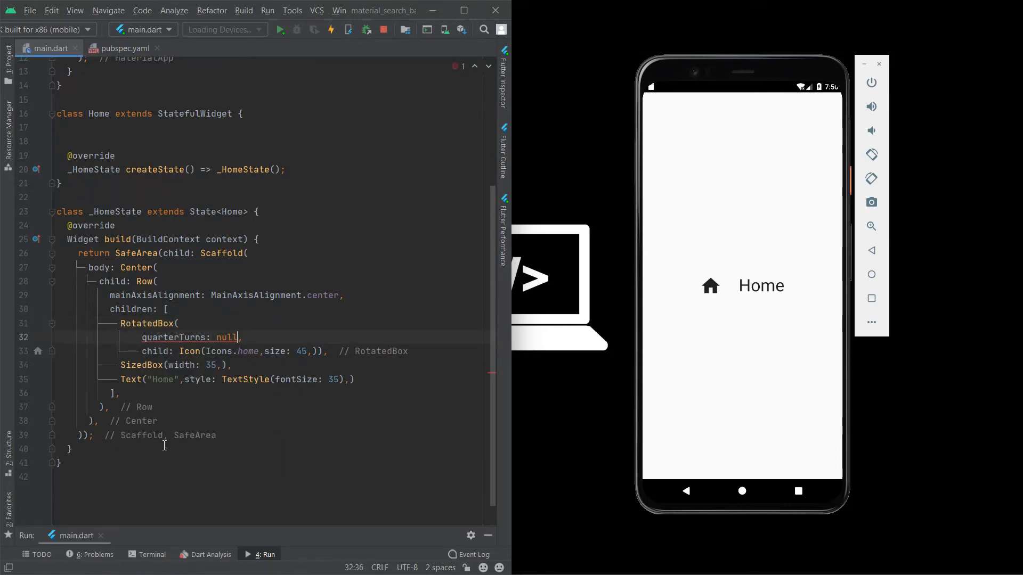
{"action": "type", "text": "1"}
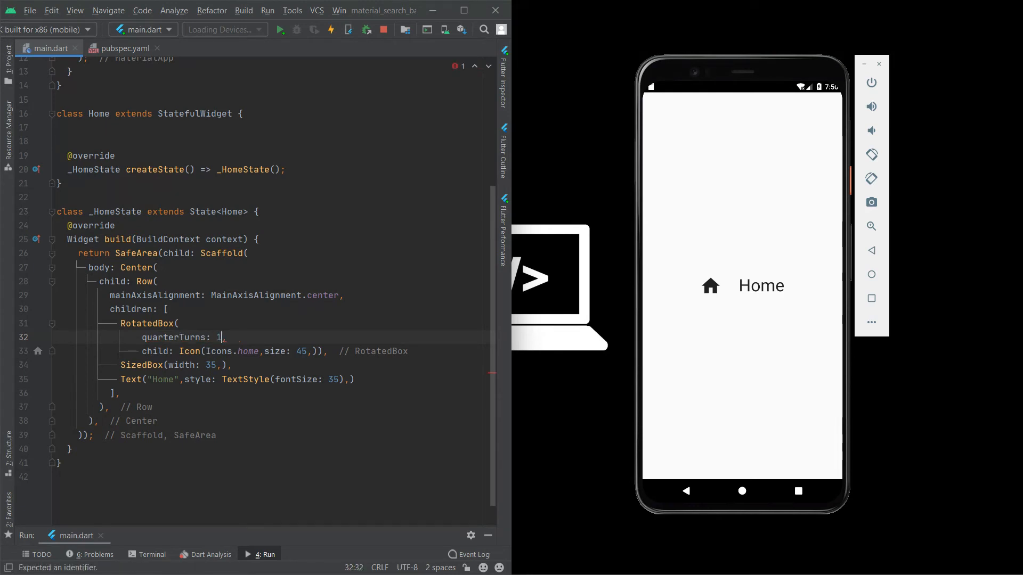
{"action": "type", "text": "75"}
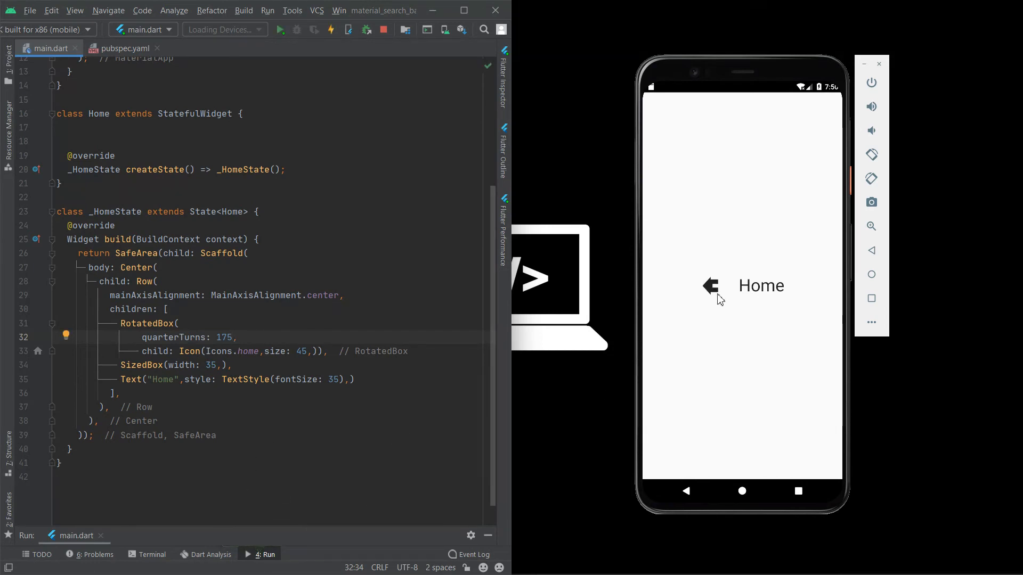
{"action": "scroll", "scroll_direction": "up", "scroll_amount": 3}
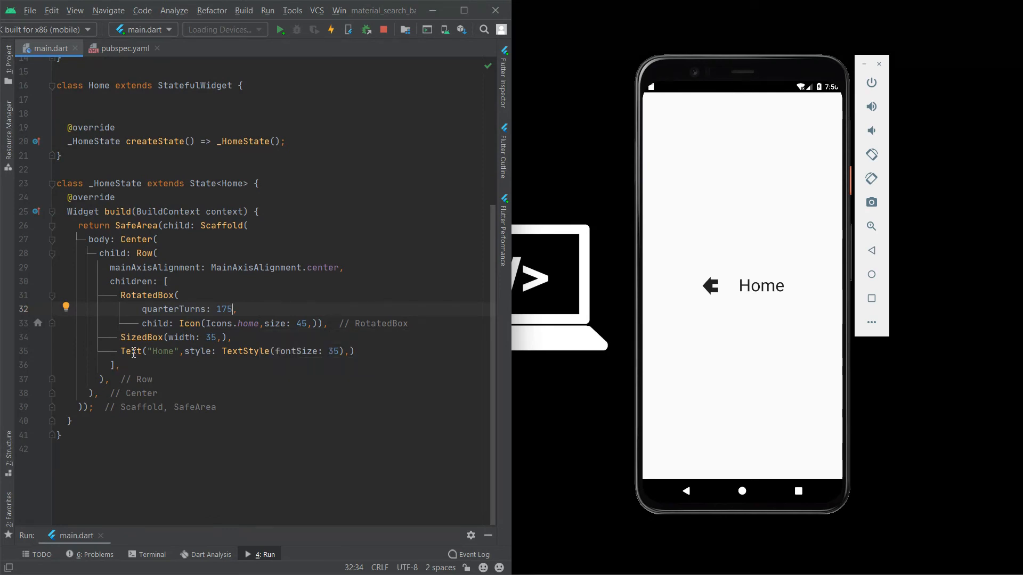
Step: Wrap the Home Text in Transform.rotate with angle 0.98 via Wrap with widget
{"action": "left_click", "coordinate": [130, 350]}
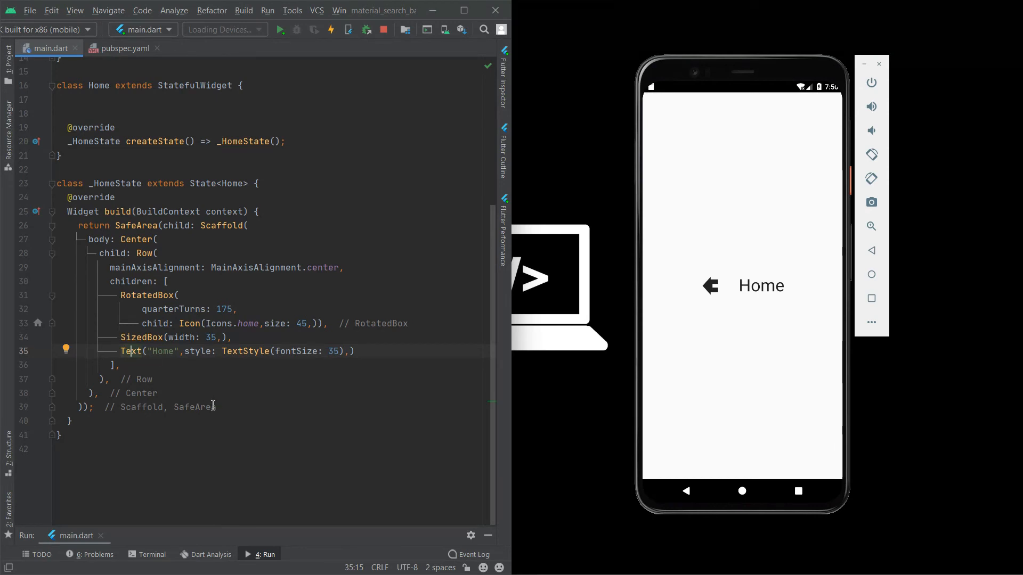
{"action": "left_click", "coordinate": [66, 349]}
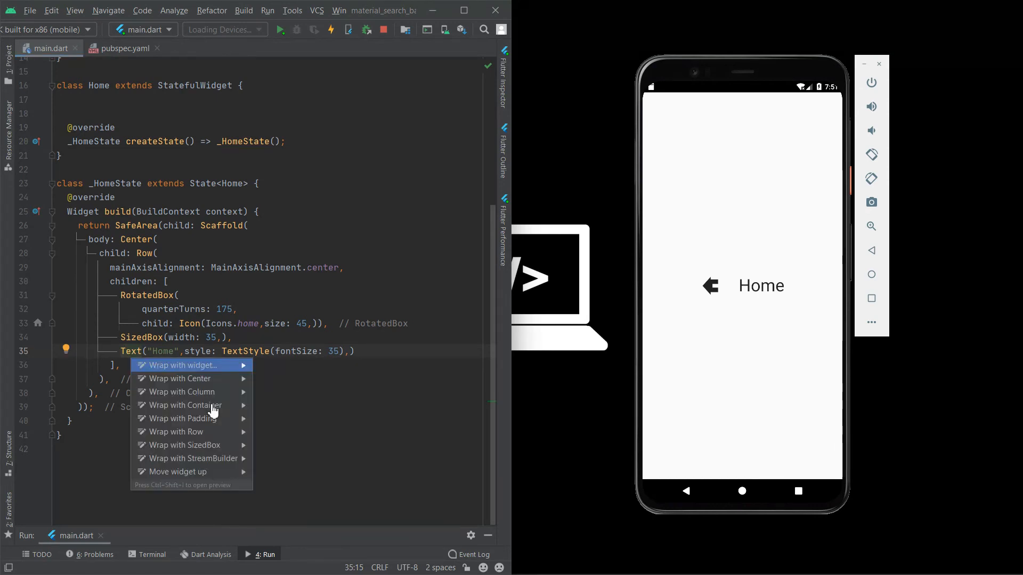
{"action": "left_click", "coordinate": [179, 366]}
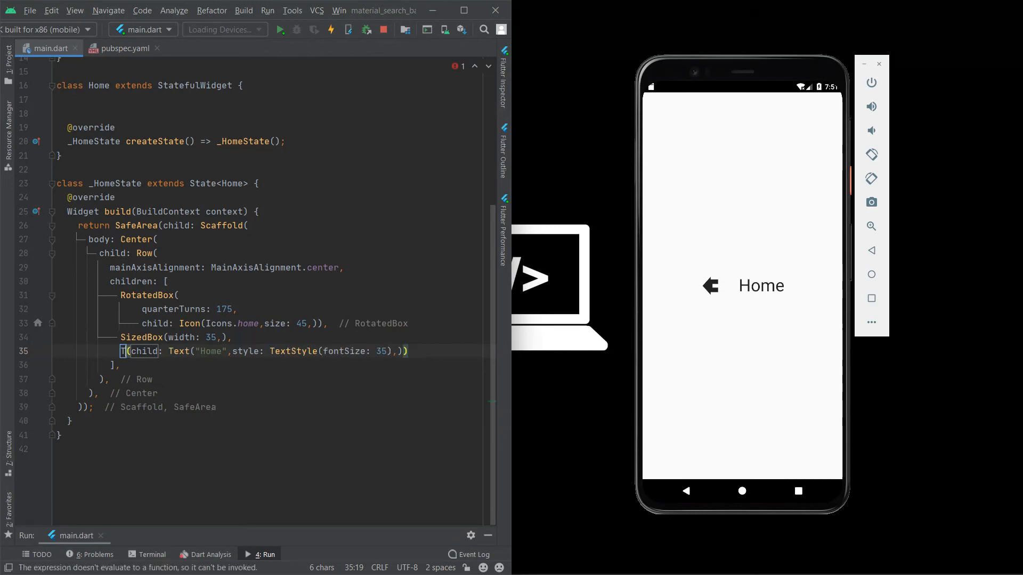
{"action": "type", "text": "Trasfo"}
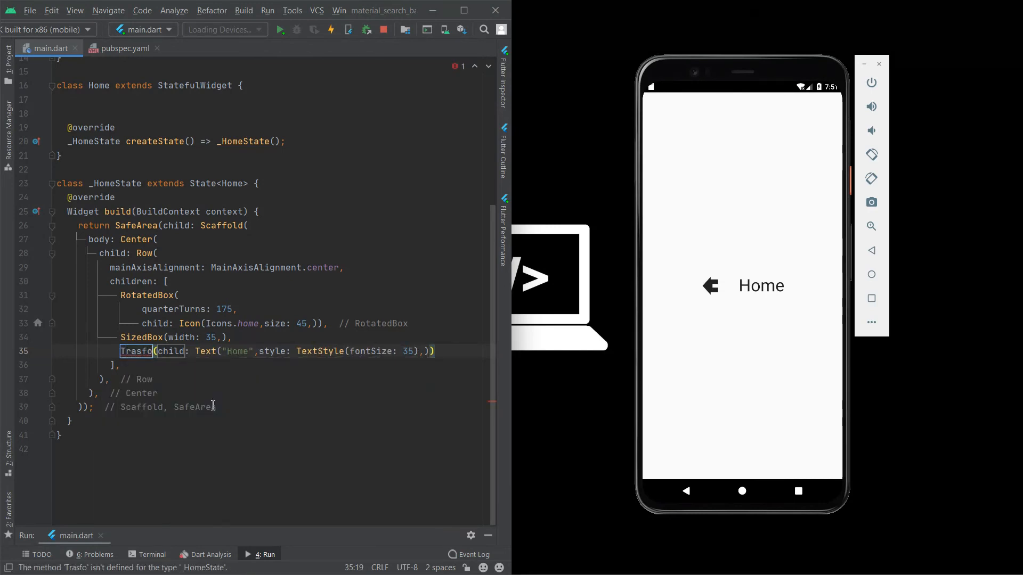
{"action": "key", "text": "Backspace"}
{"action": "type", "text": "Transform.rotate("}
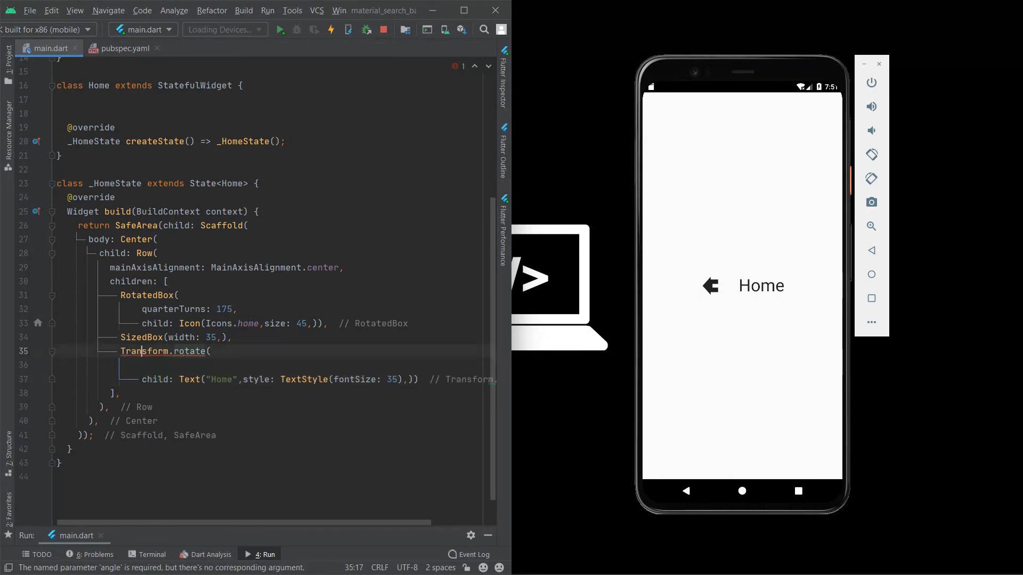
{"action": "type", "text": "angle: null,"}
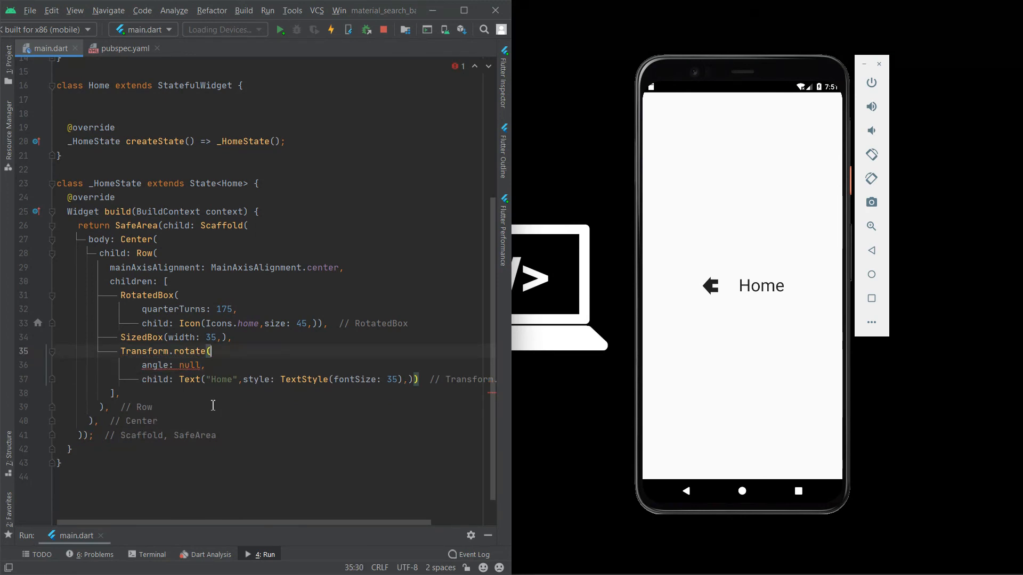
{"action": "type", "text": "0.98"}
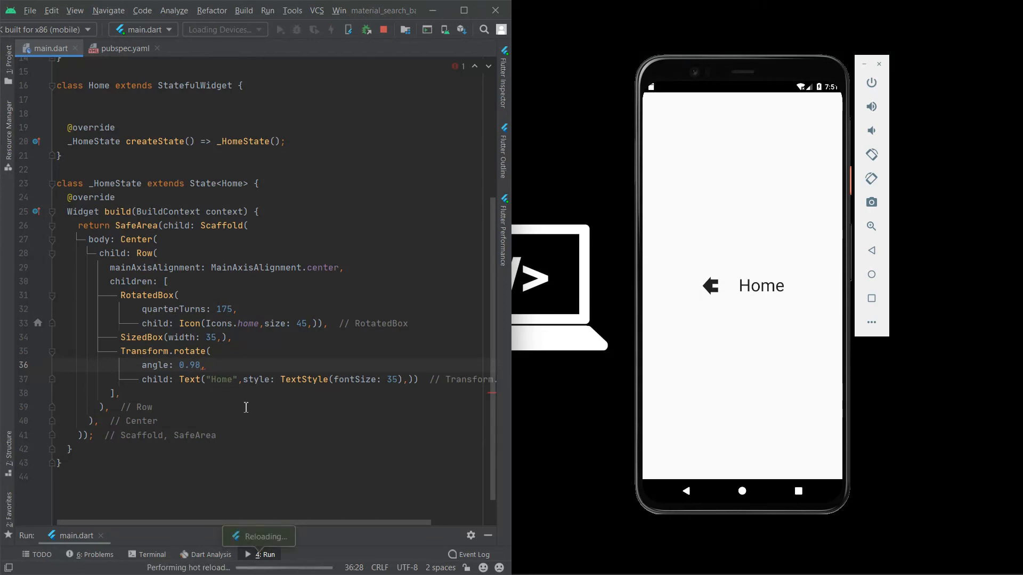
Step: Change the Transform.rotate angle to 158
{"action": "left_click", "coordinate": [330, 30]}
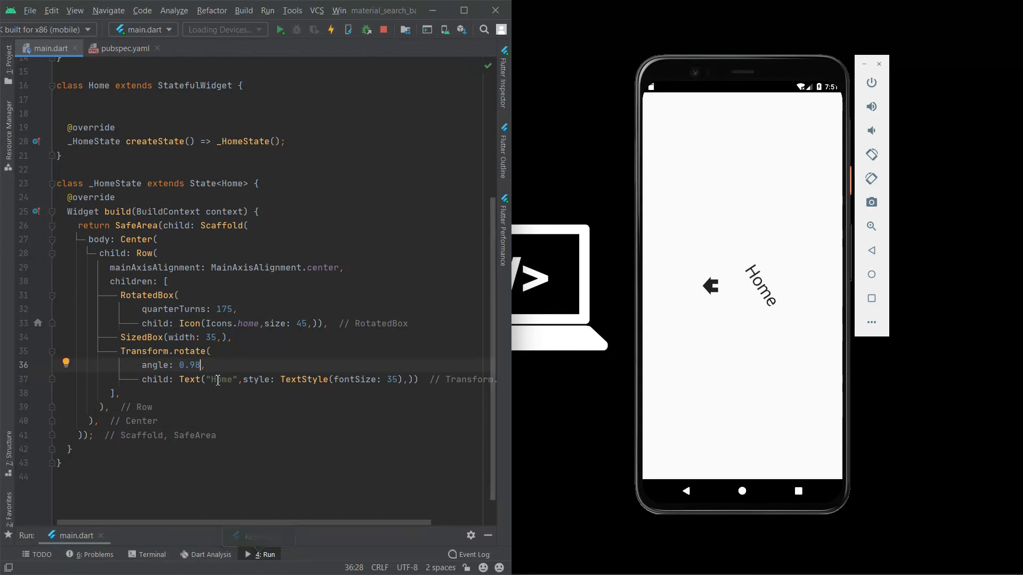
{"action": "key", "text": "Backspace"}
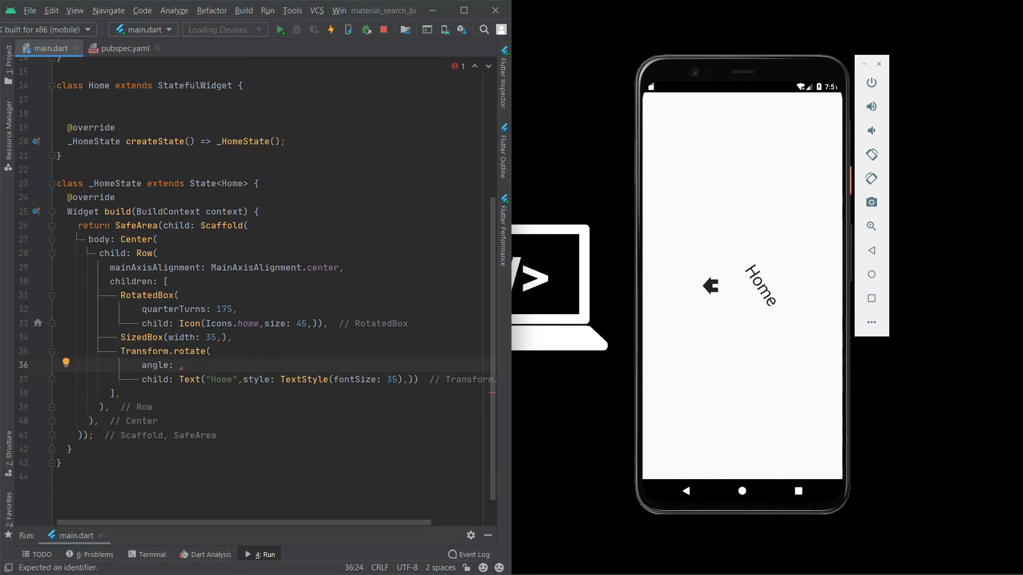
{"action": "type", "text": "158"}
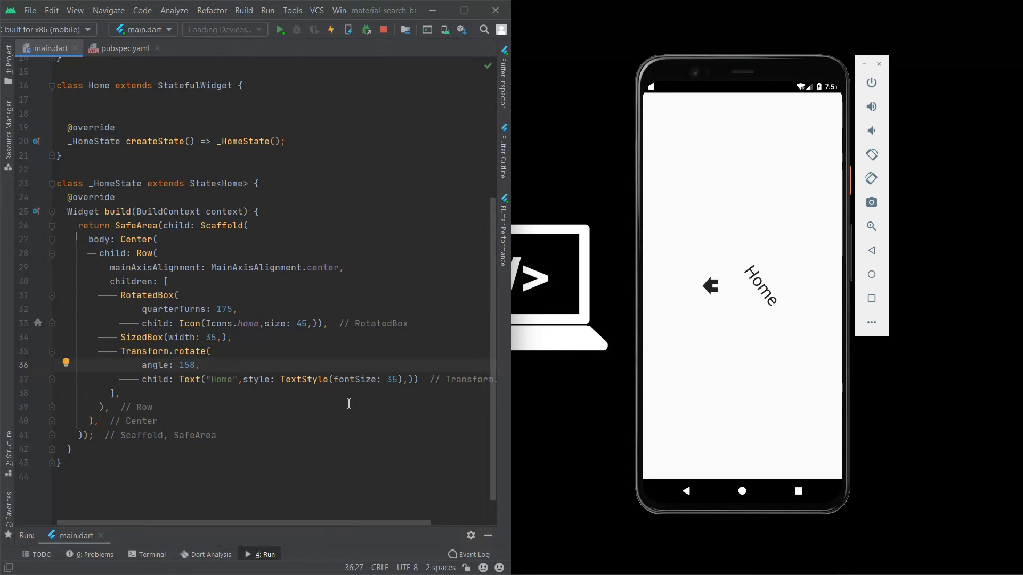
{"action": "scroll", "scroll_direction": "up", "scroll_amount": 3}
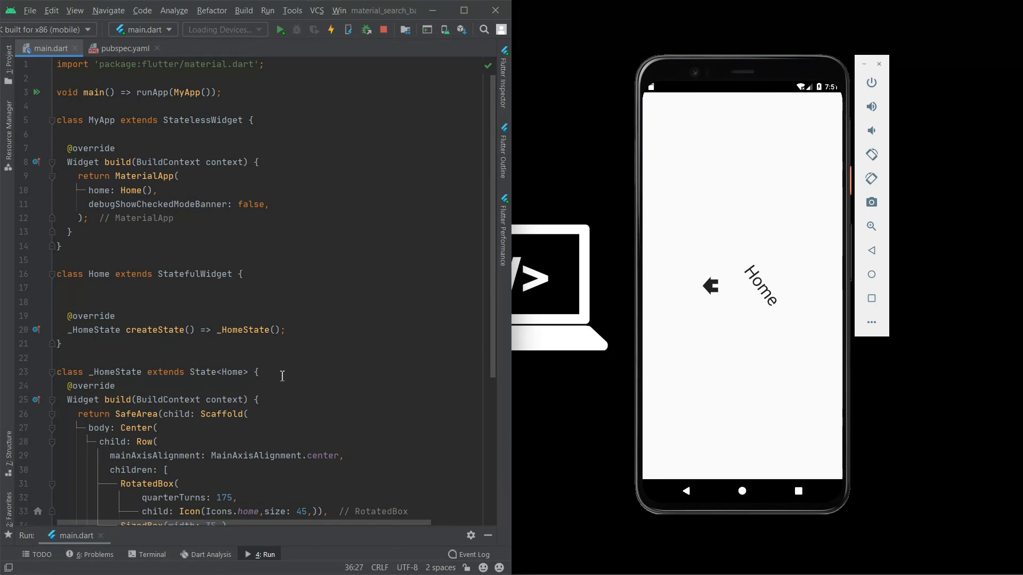
{"action": "scroll", "scroll_direction": "down", "scroll_amount": 3}
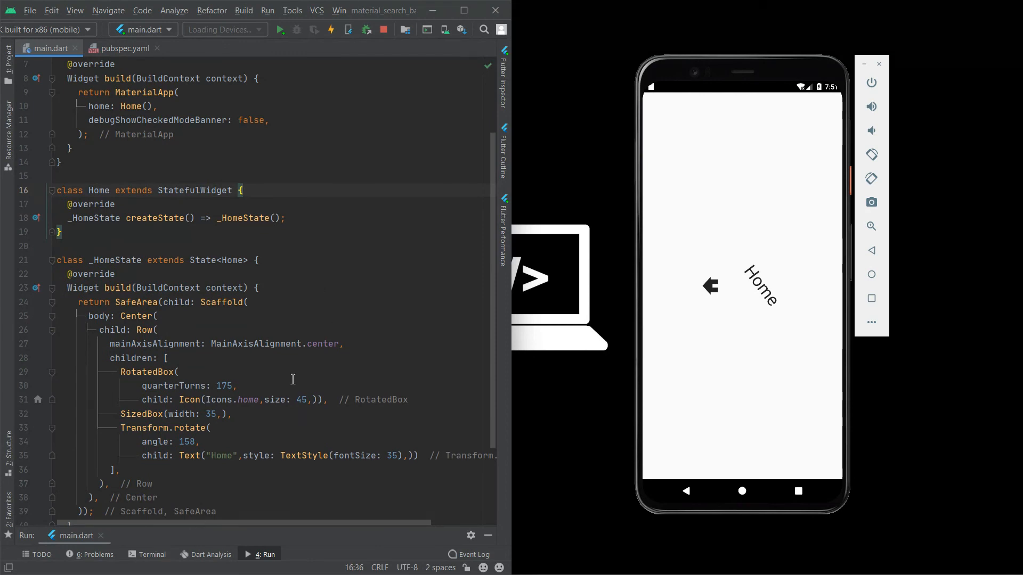
{"action": "scroll", "scroll_direction": "down", "scroll_amount": 3}
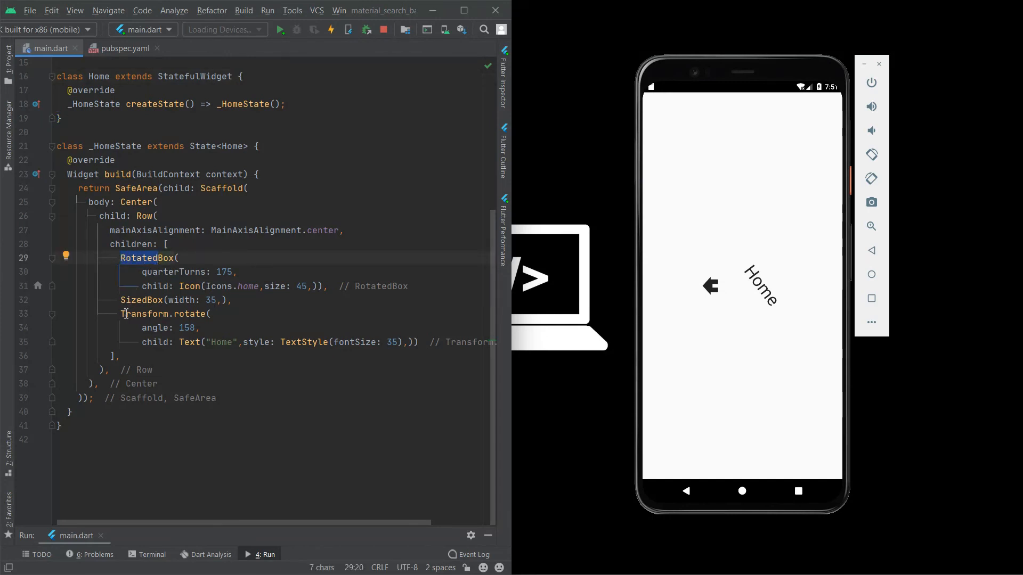
{"action": "double_click", "coordinate": [161, 313]}
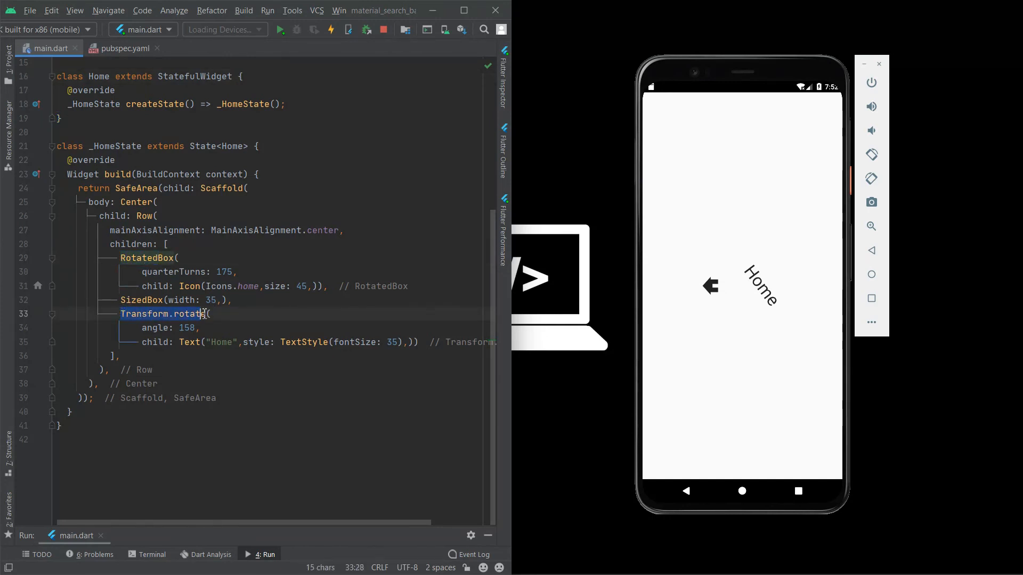